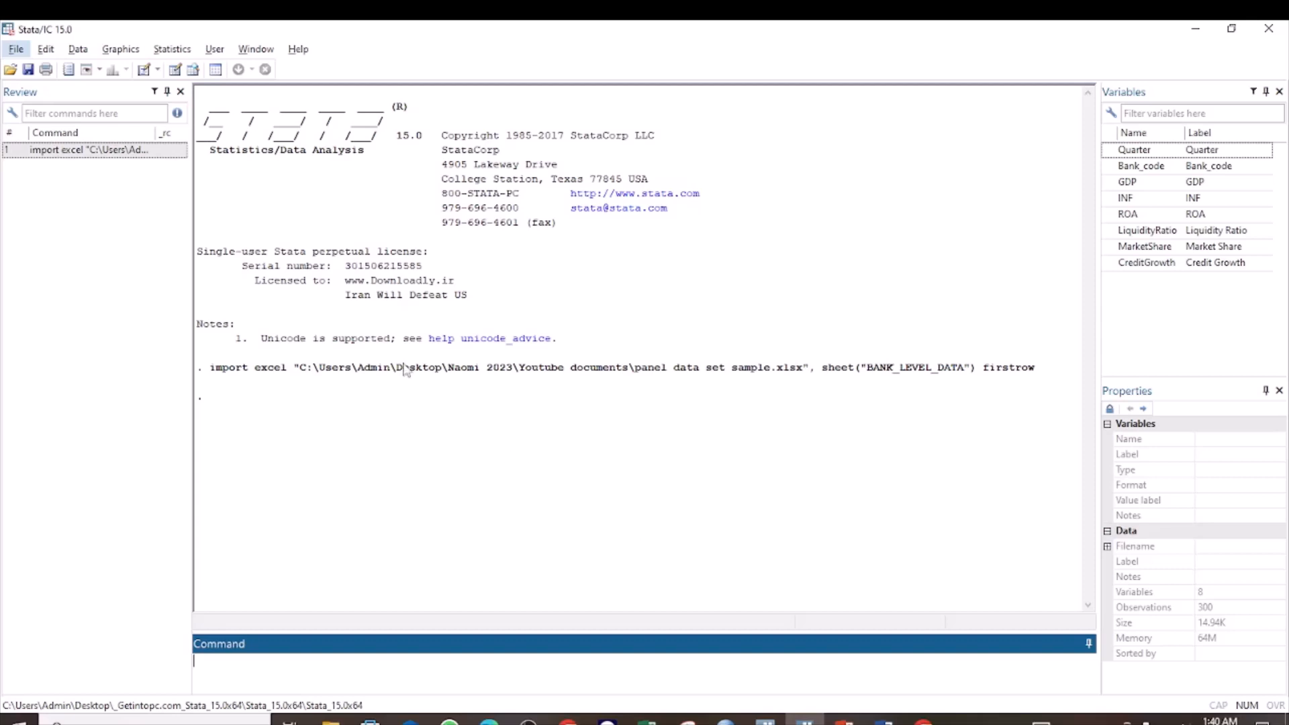
mouse_move(481, 431)
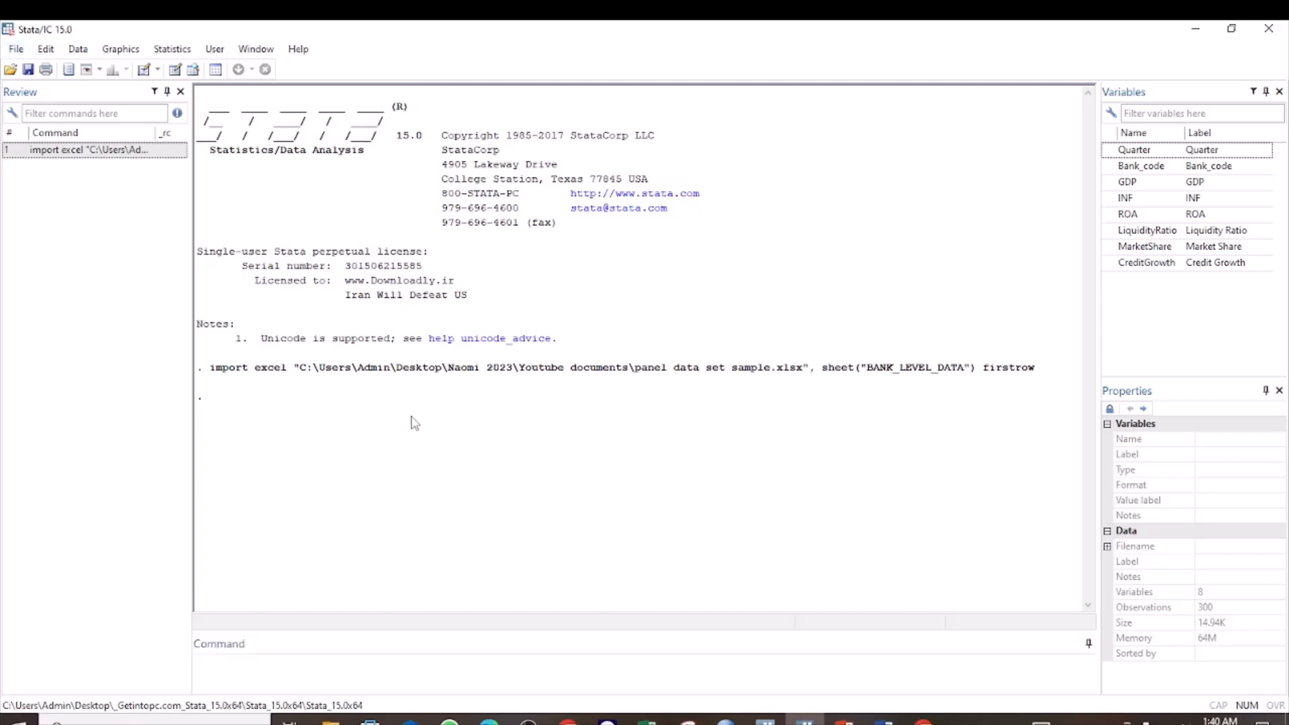
mouse_move(244, 160)
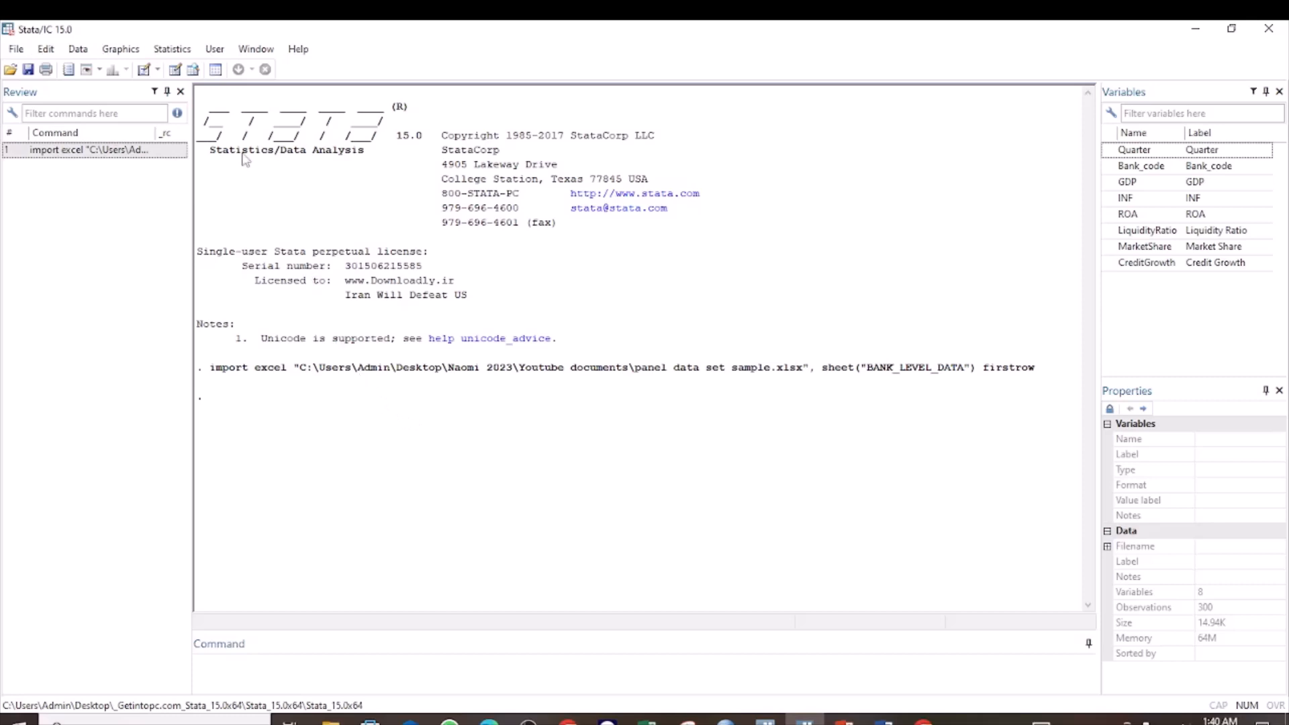
Step: Run xtset with Bank_code as panel variable and Quarter as quarterly time variable
click(172, 49)
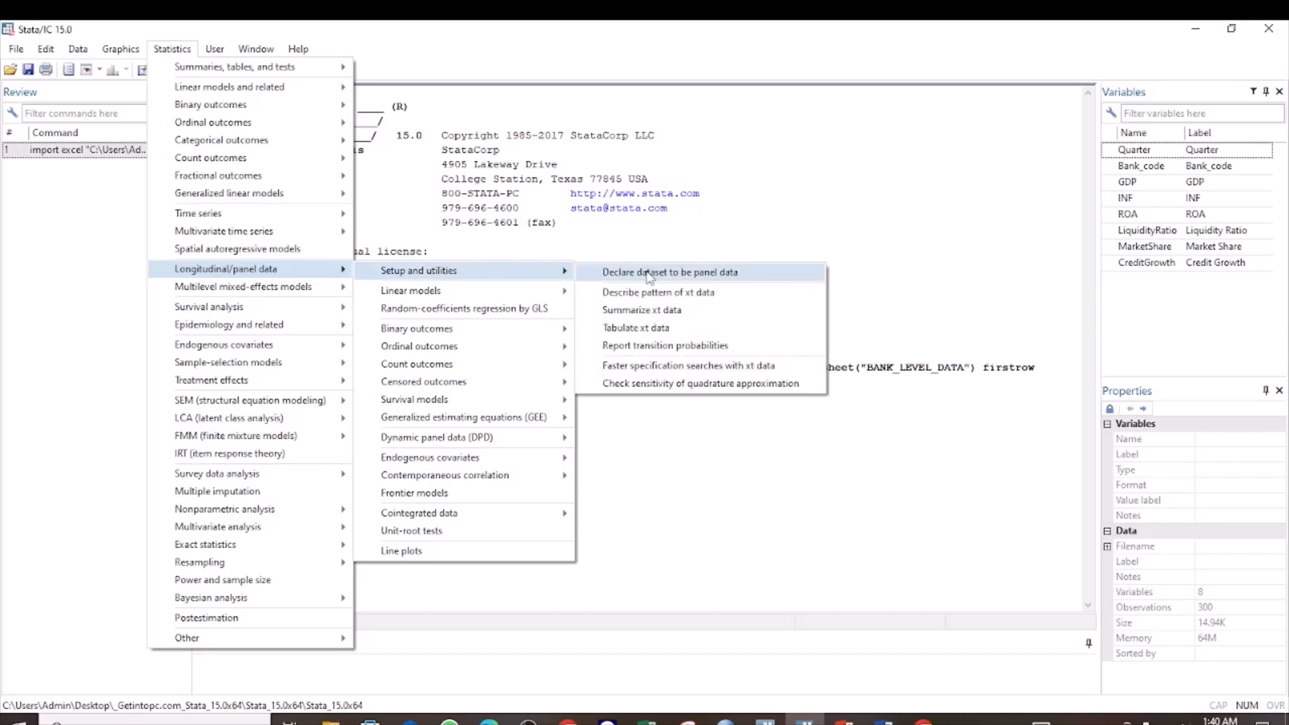
click(658, 272)
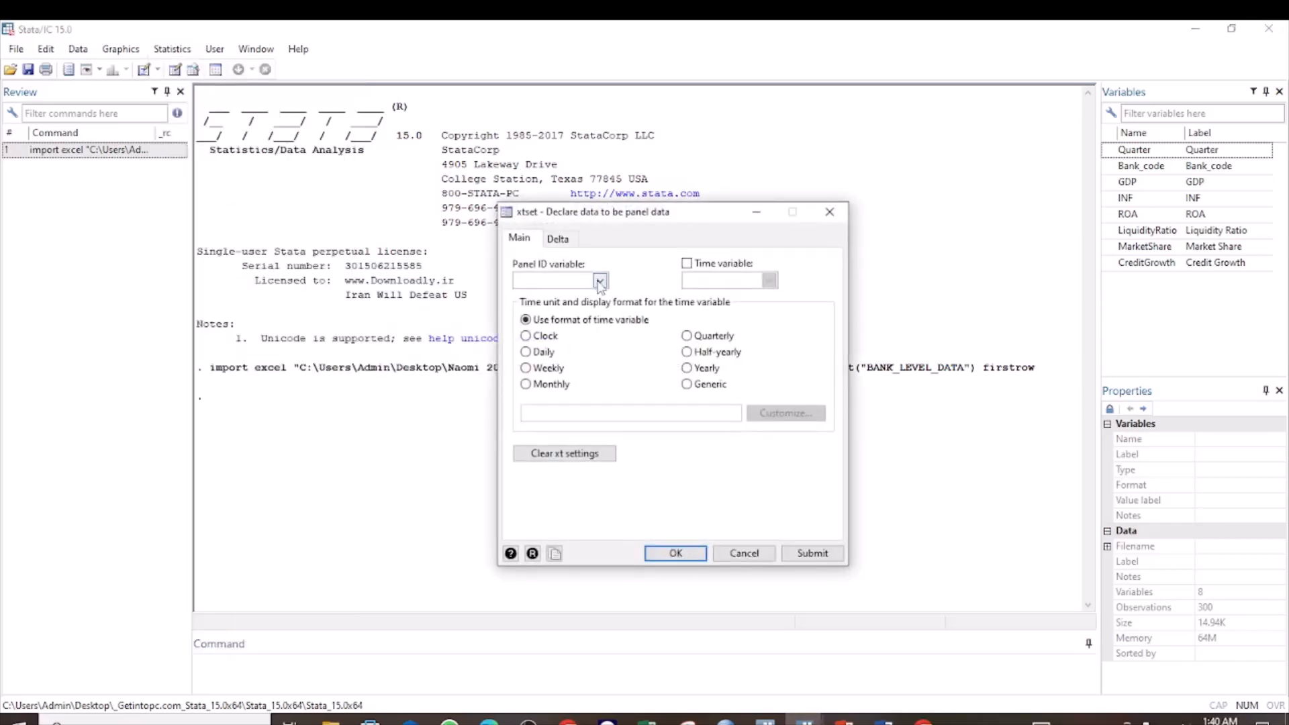
click(599, 280)
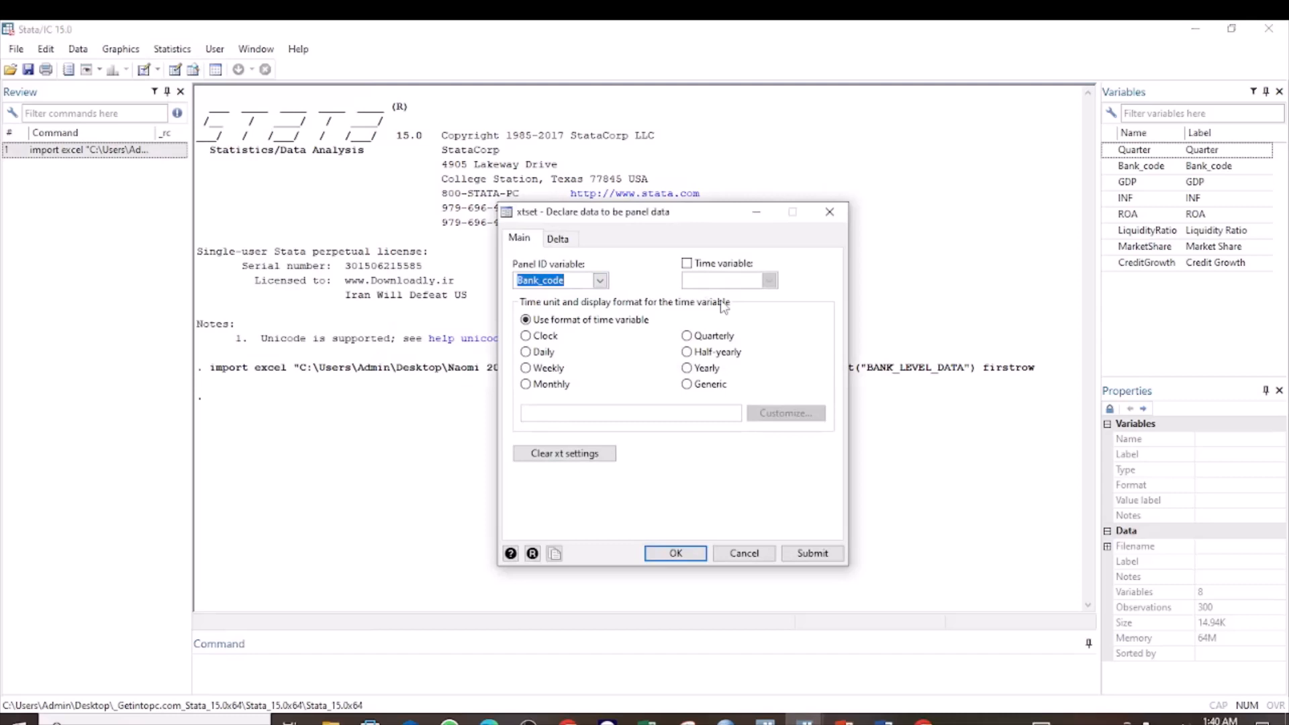
click(686, 263)
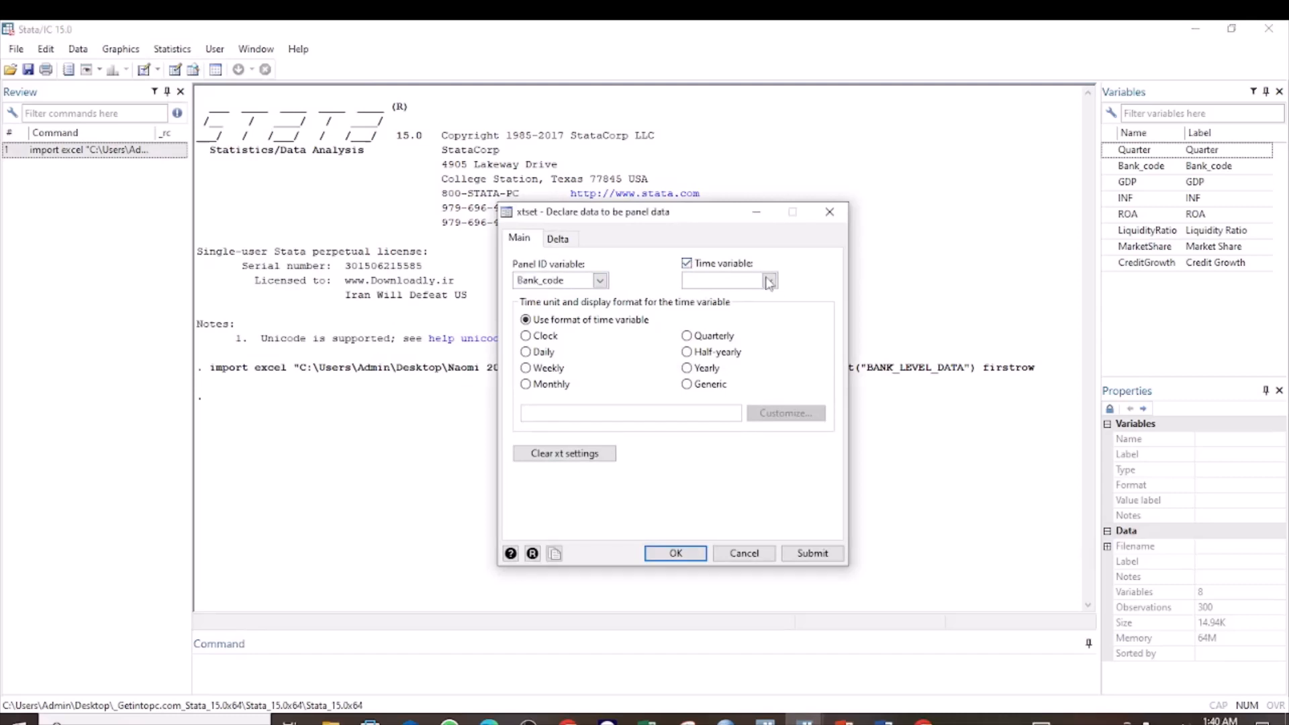
click(768, 281)
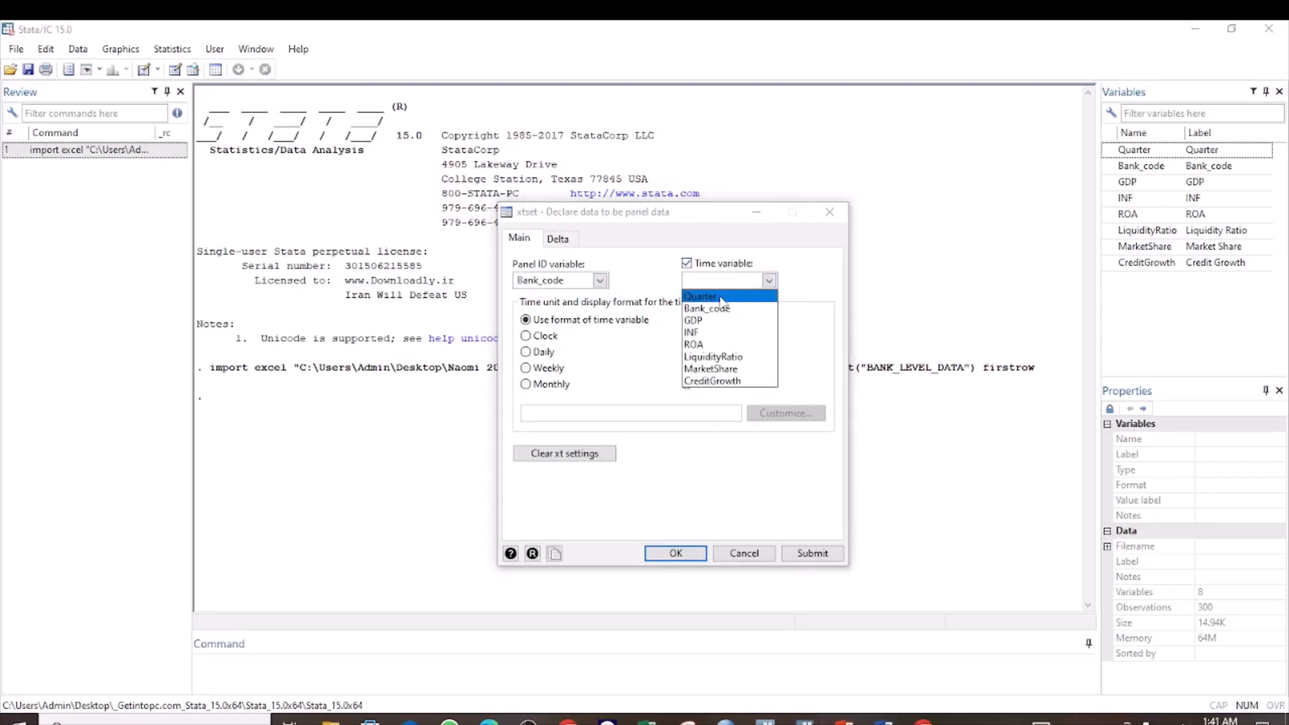
click(701, 296)
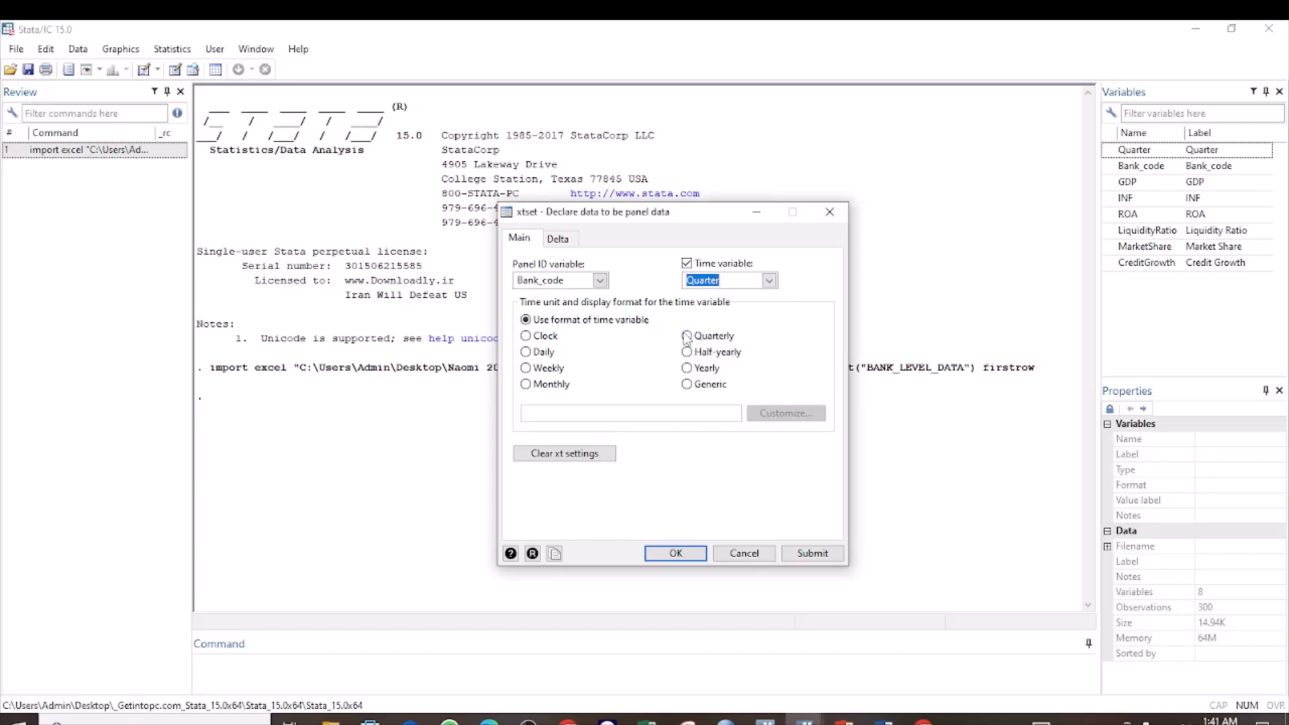
click(686, 336)
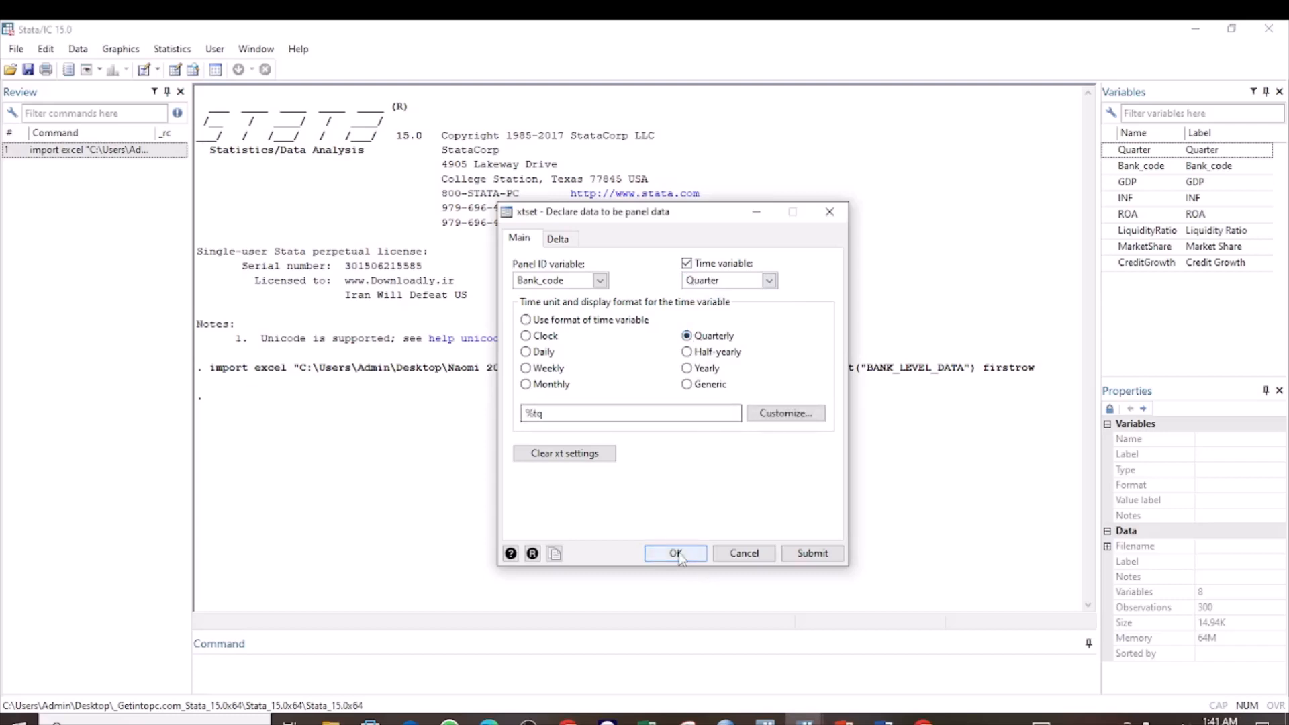
click(676, 553)
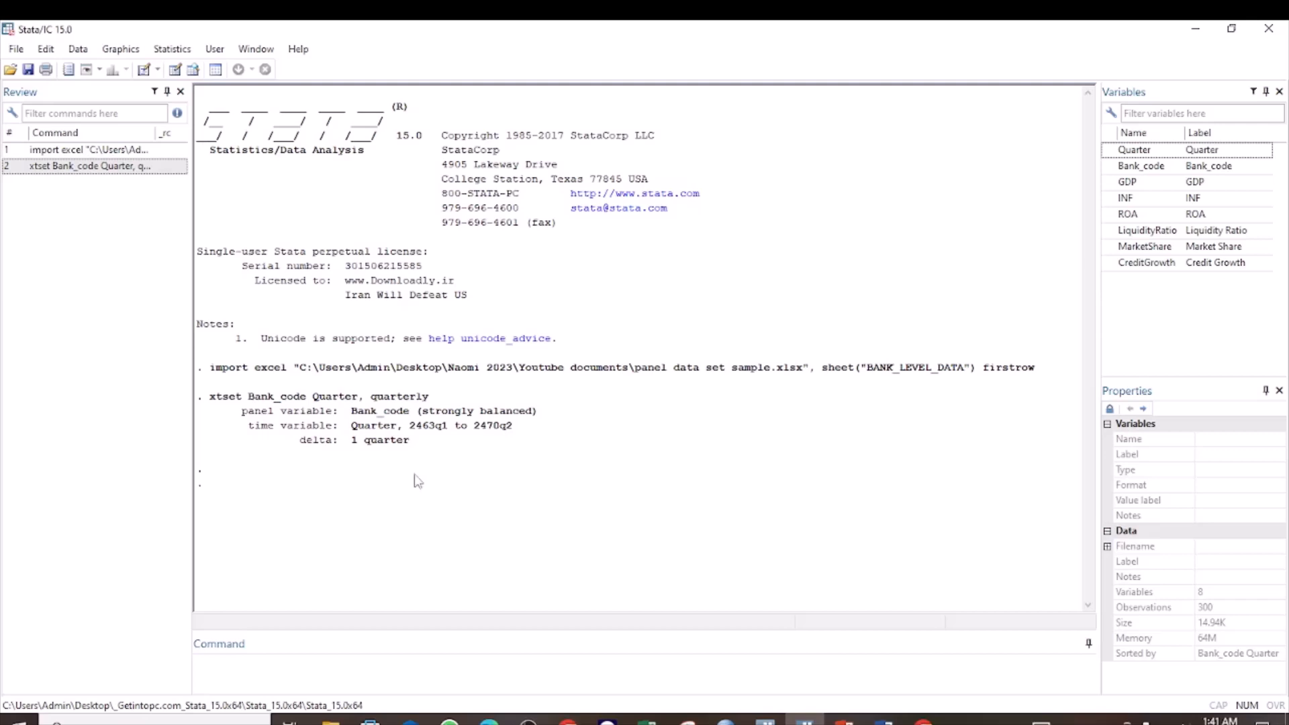
mouse_move(348, 480)
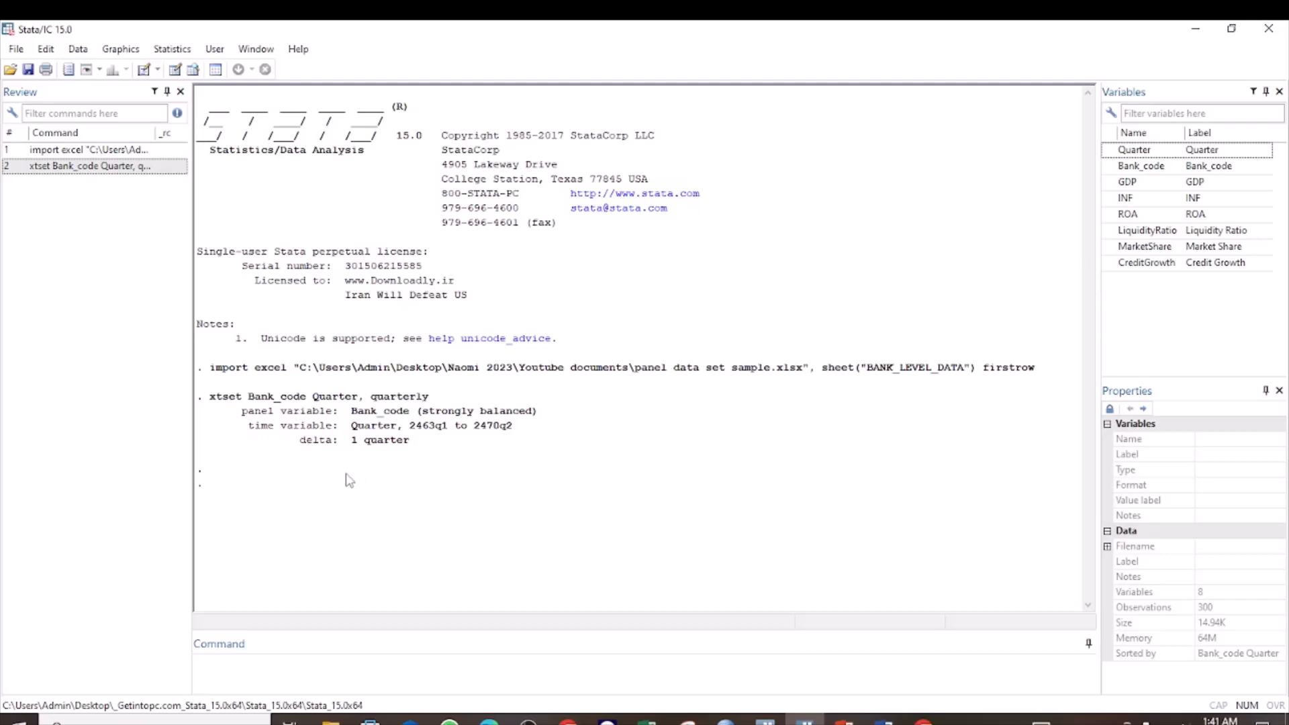
mouse_move(333, 386)
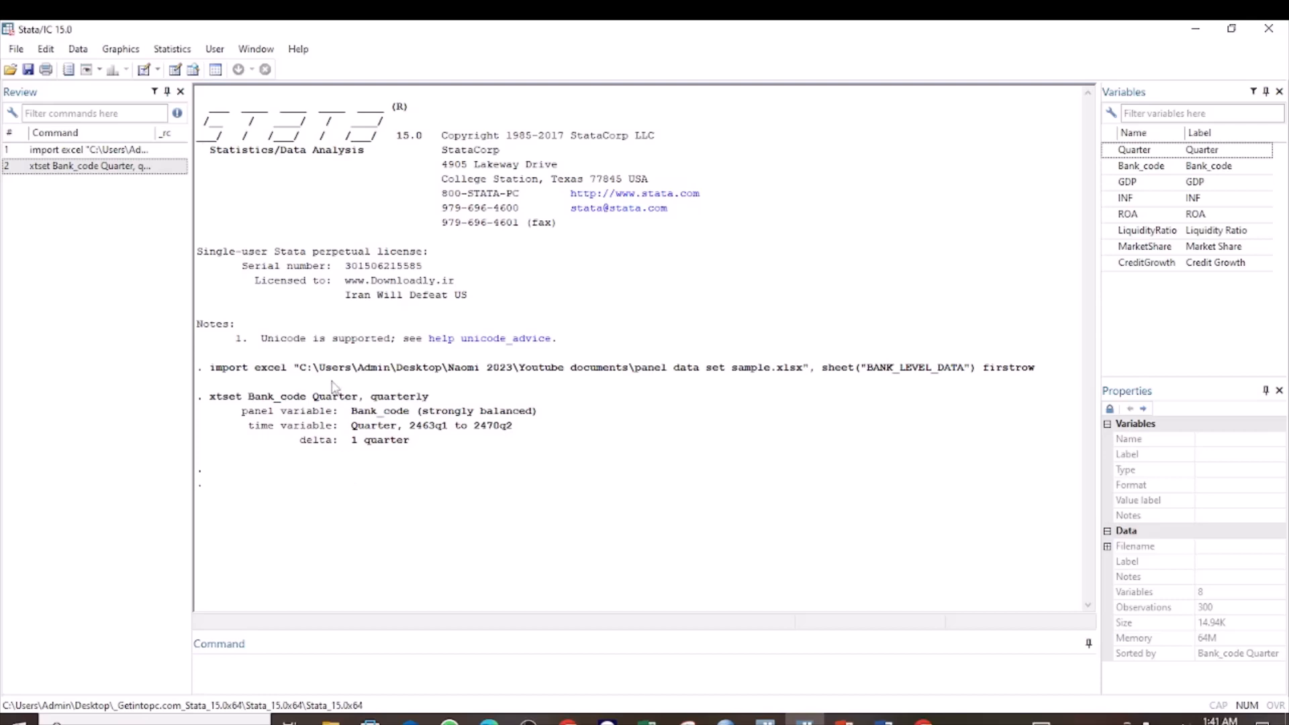
mouse_move(320, 346)
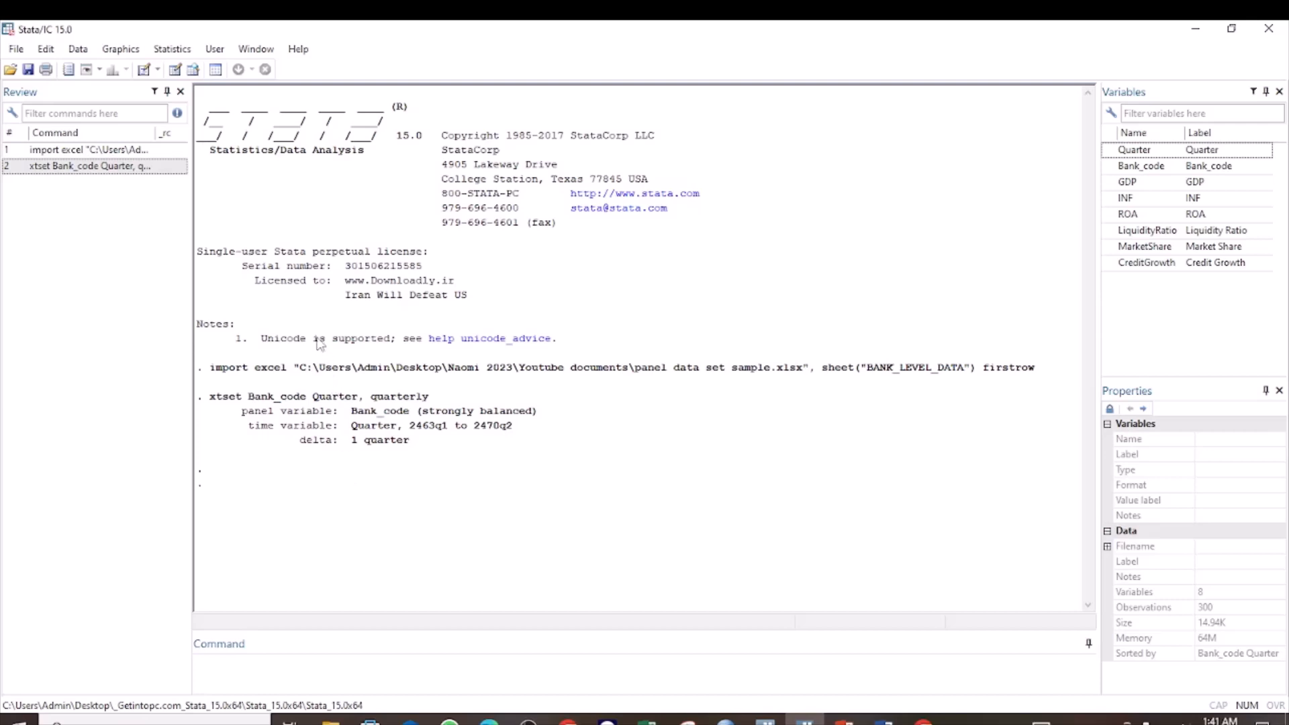
mouse_move(294, 271)
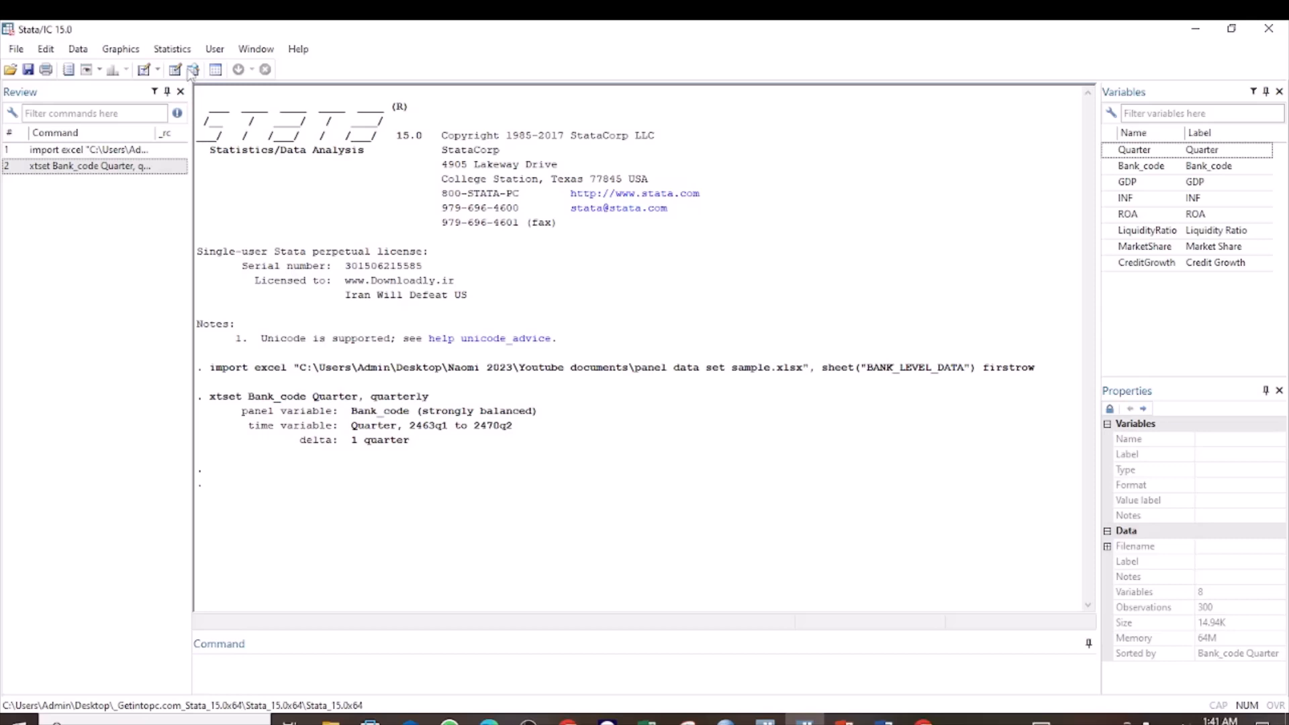
Step: Reach the xtcointtest dialog via the Statistics panel-data cointegration menu
click(172, 48)
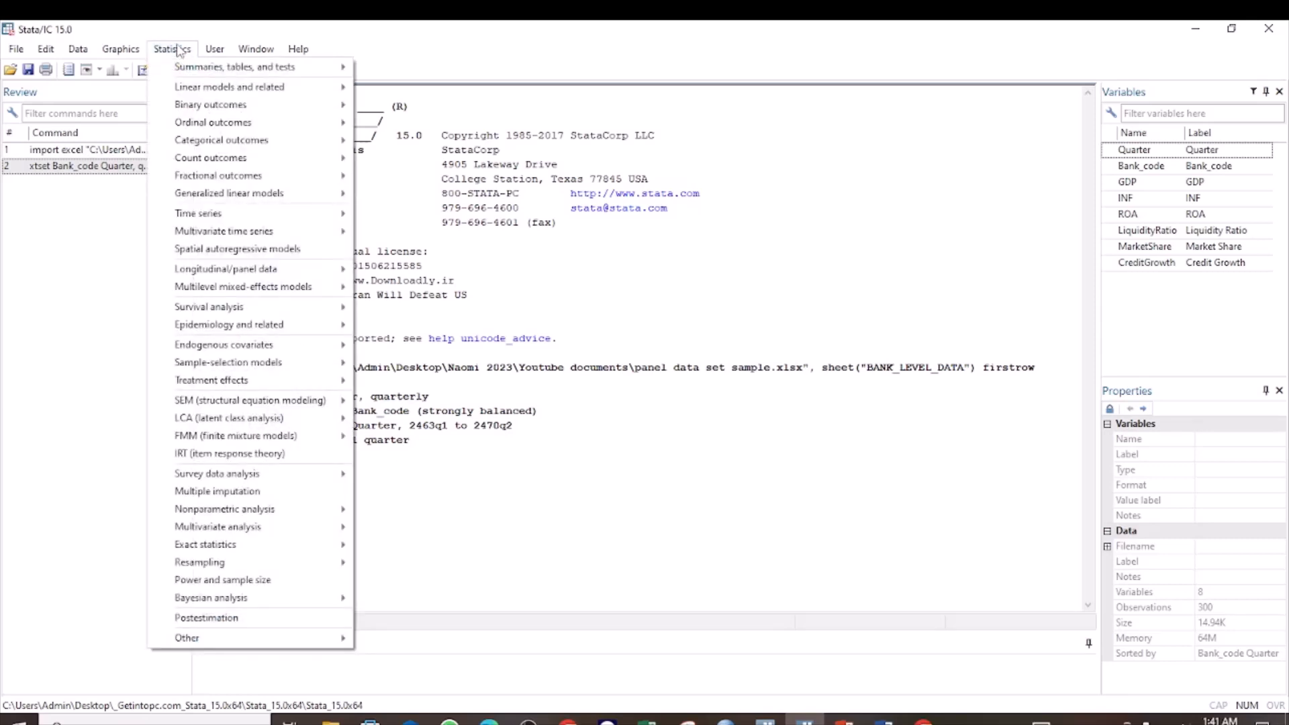
mouse_move(226, 268)
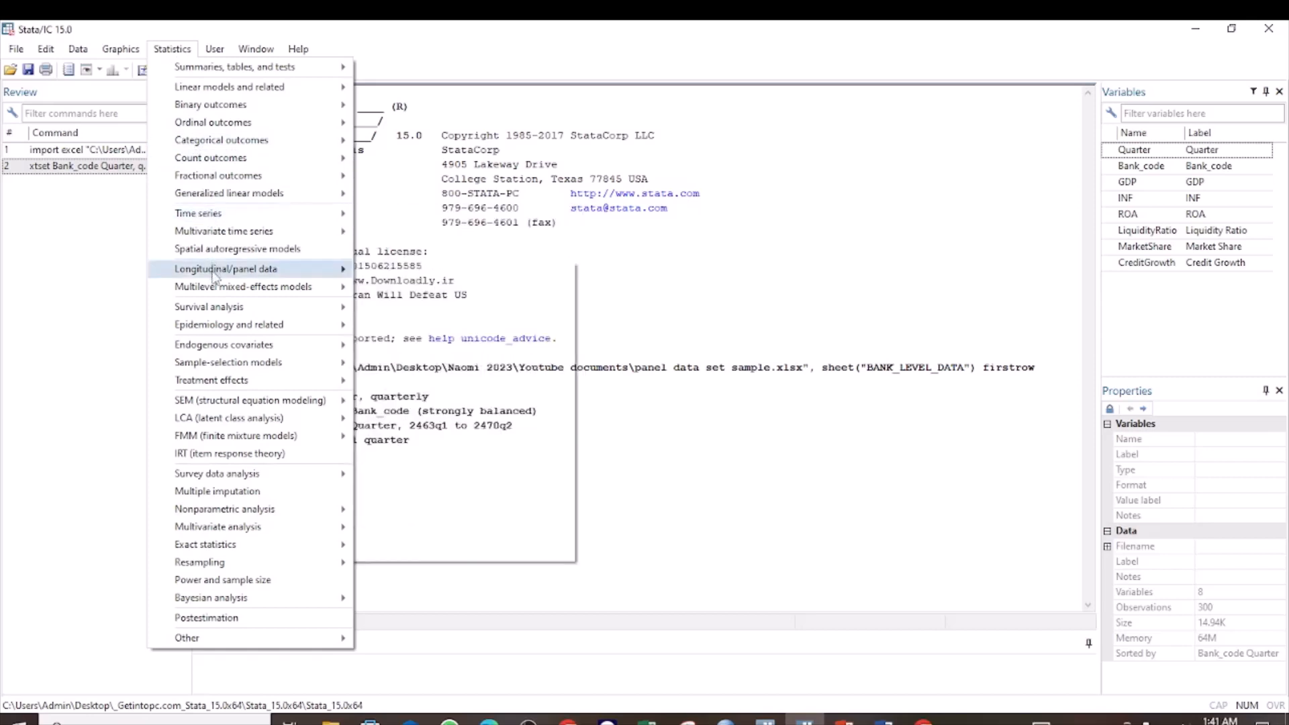
mouse_move(226, 269)
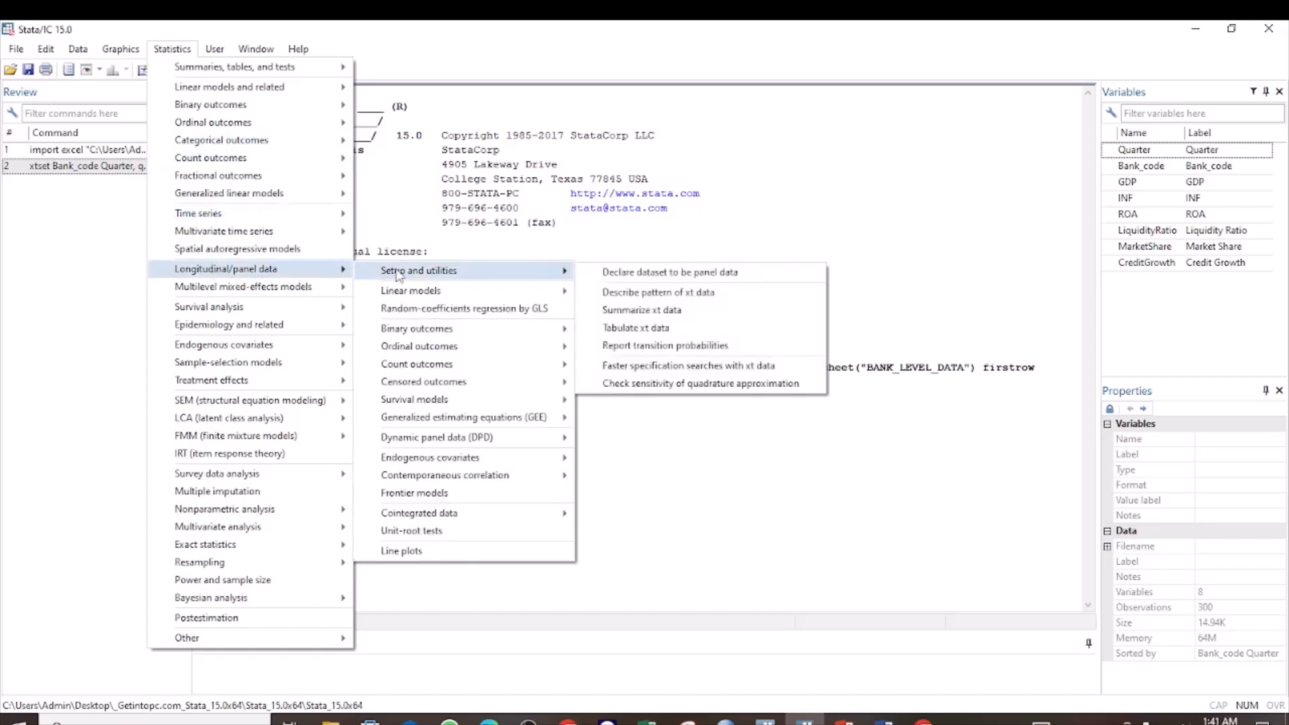
mouse_move(462, 513)
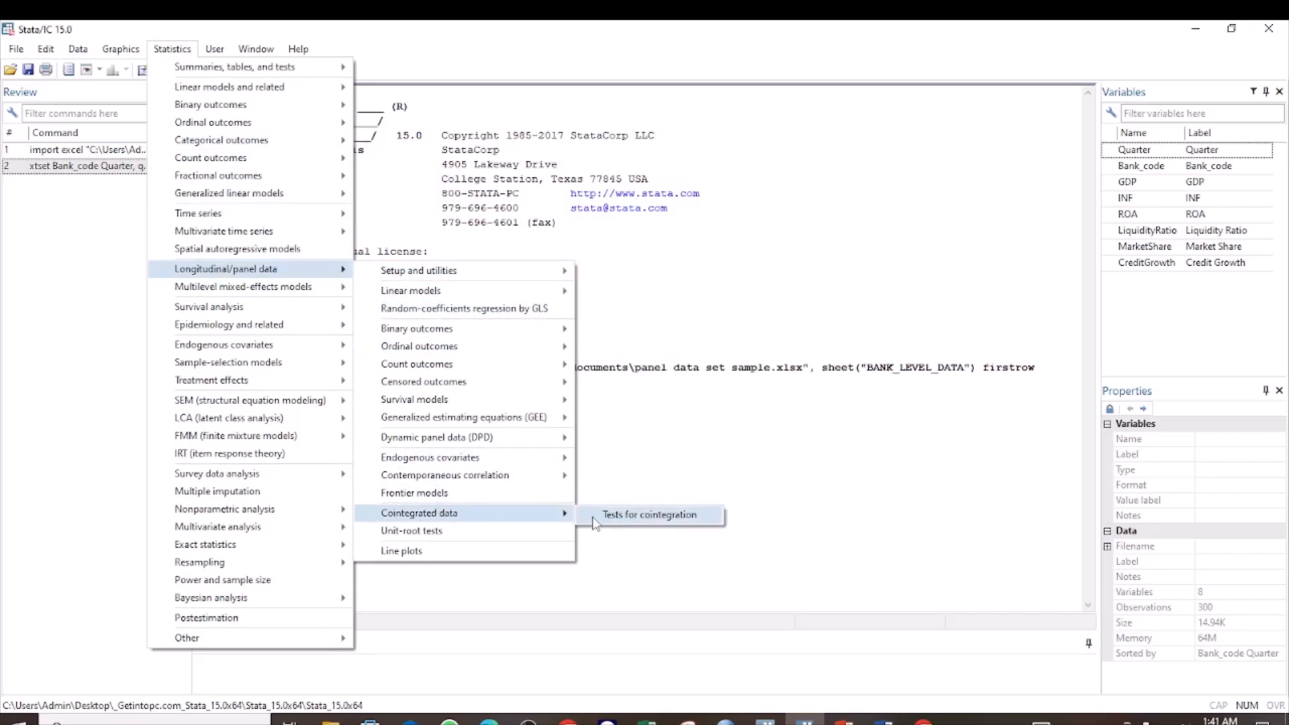
click(650, 516)
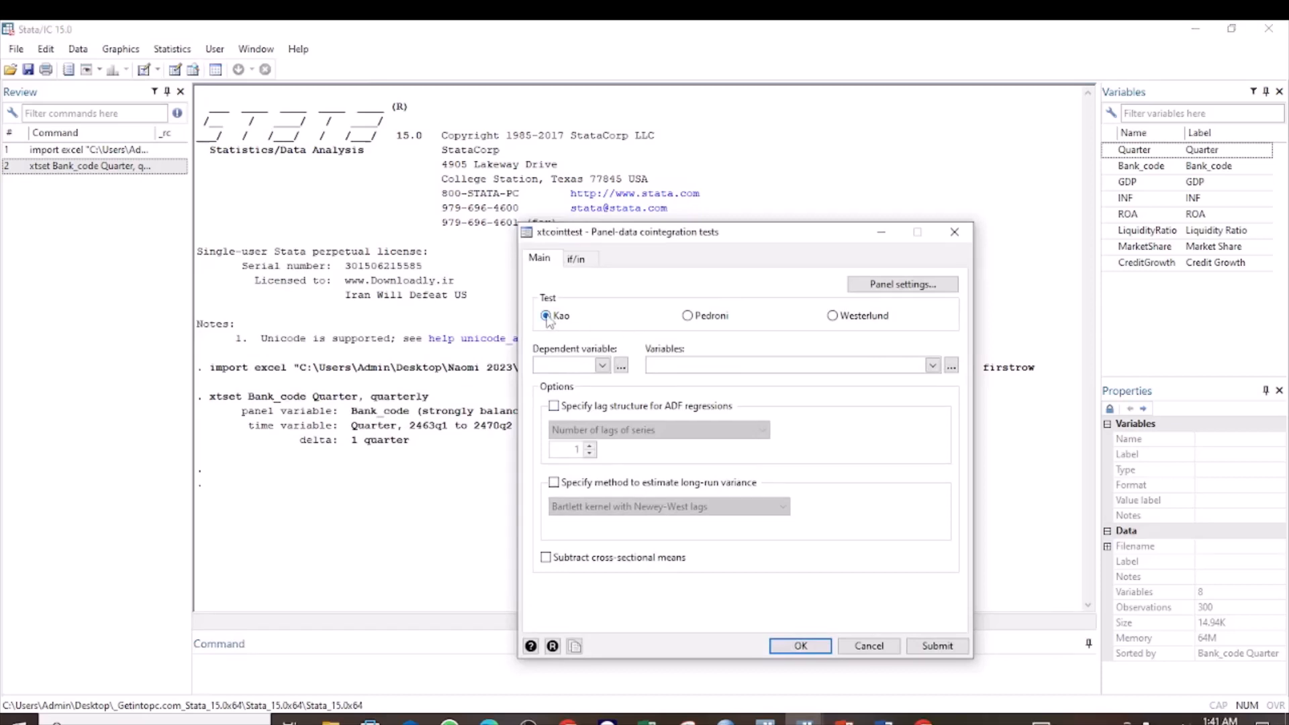
mouse_move(585, 319)
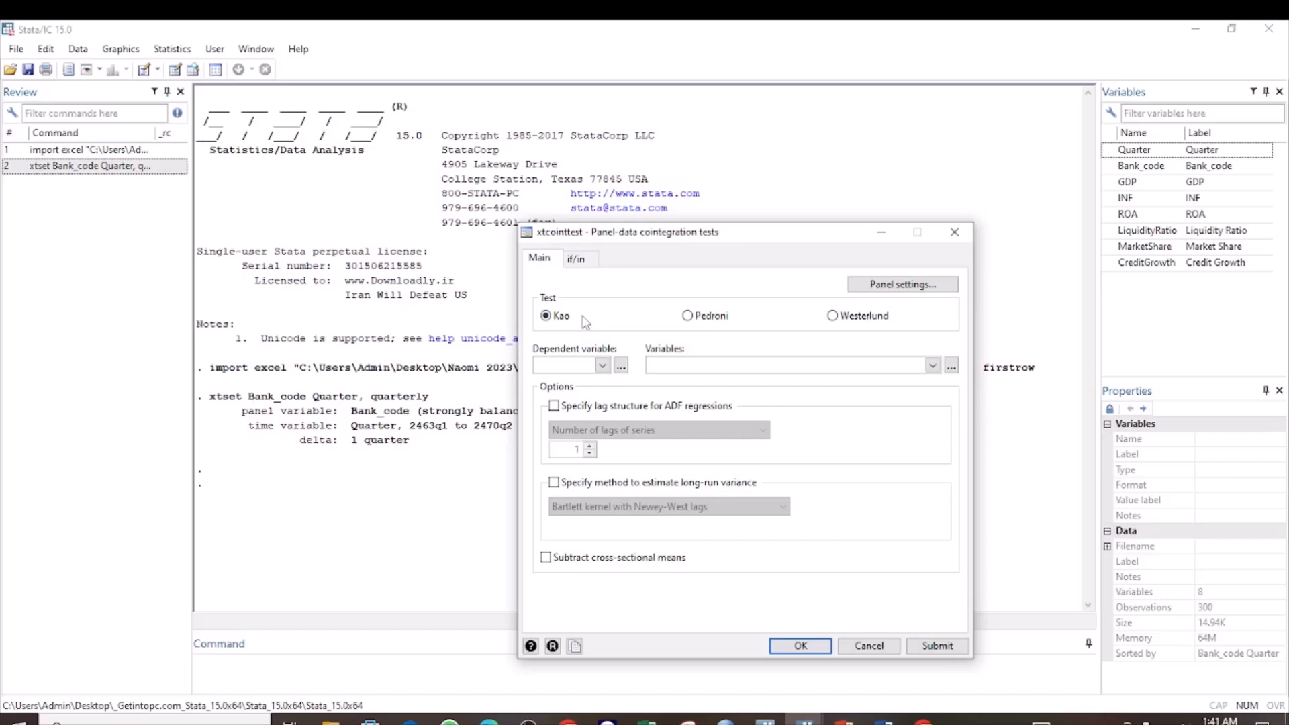
mouse_move(592, 343)
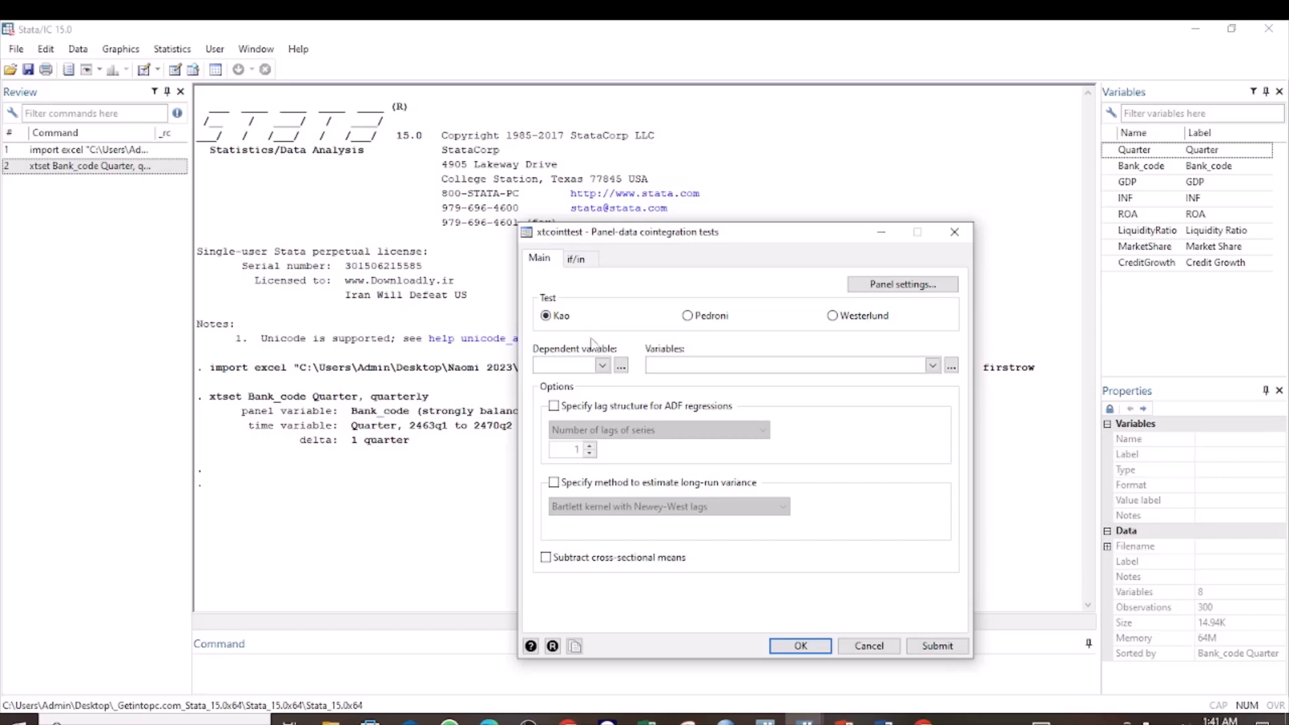
Step: Run the Kao test with ROA dependent, GDP and INF covariates, ADF lag structure specified
click(602, 366)
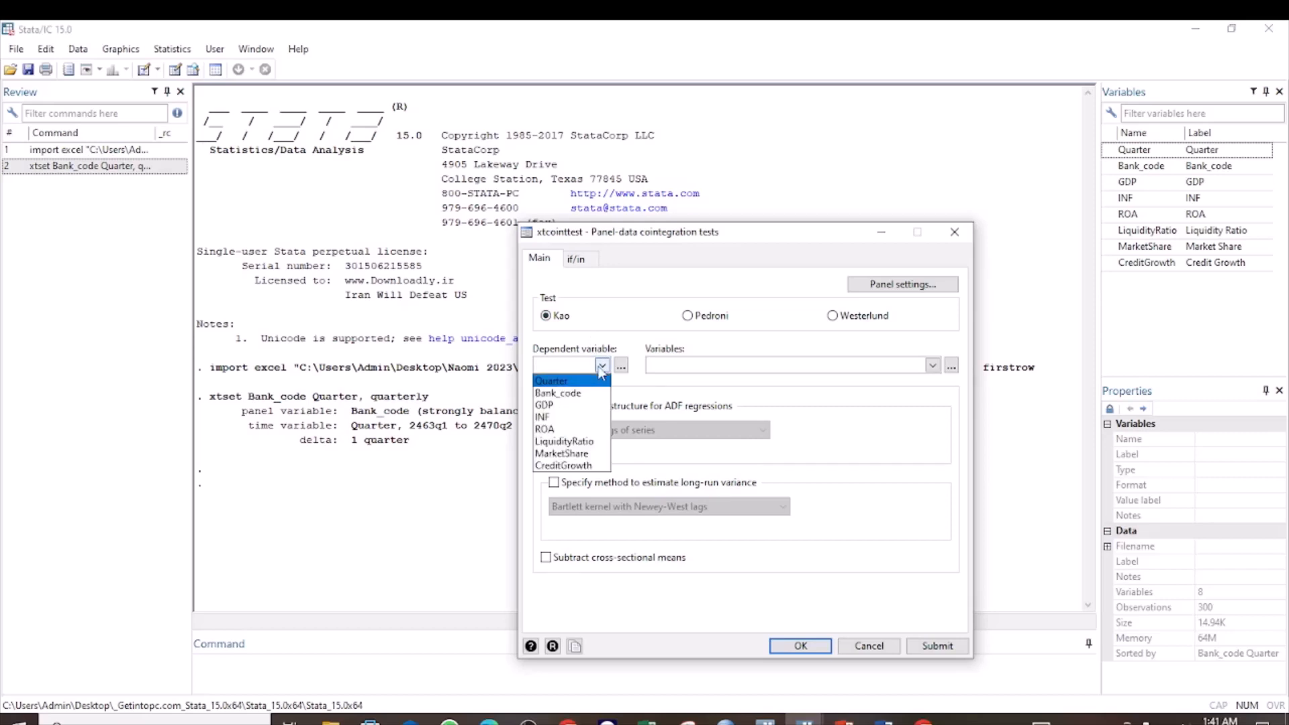
click(545, 430)
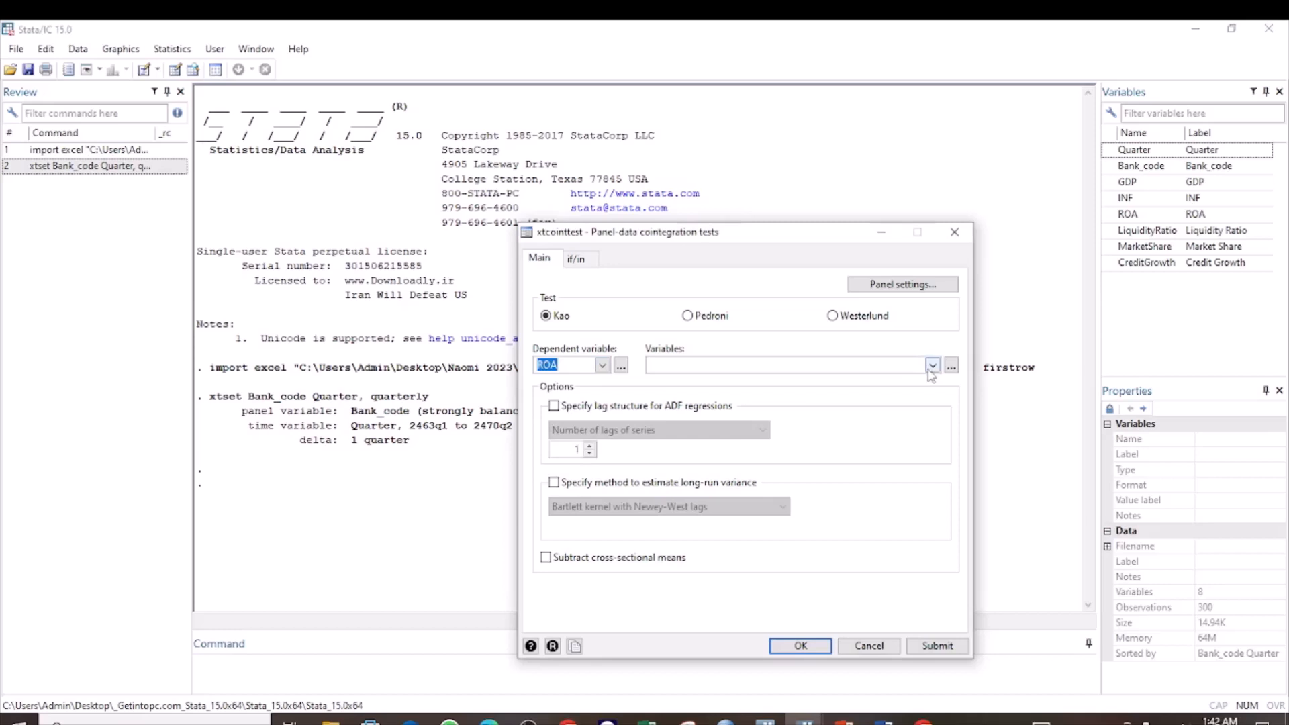
click(933, 366)
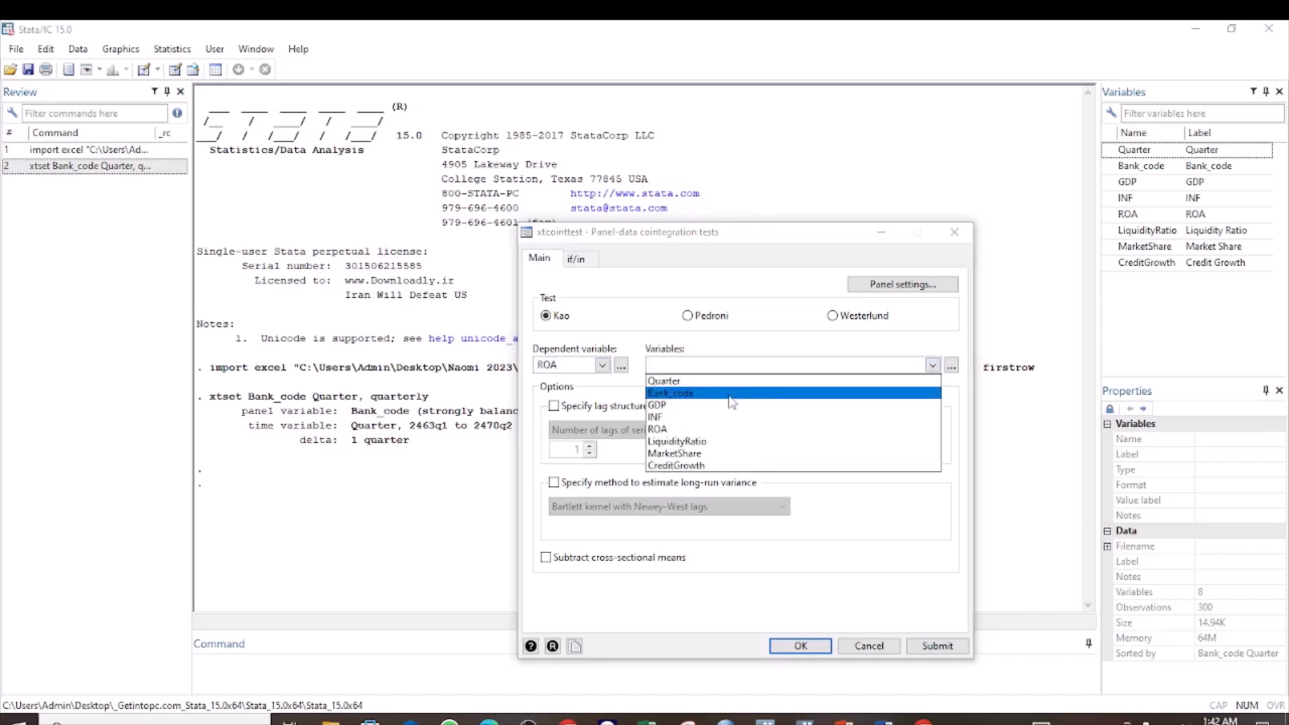
click(656, 406)
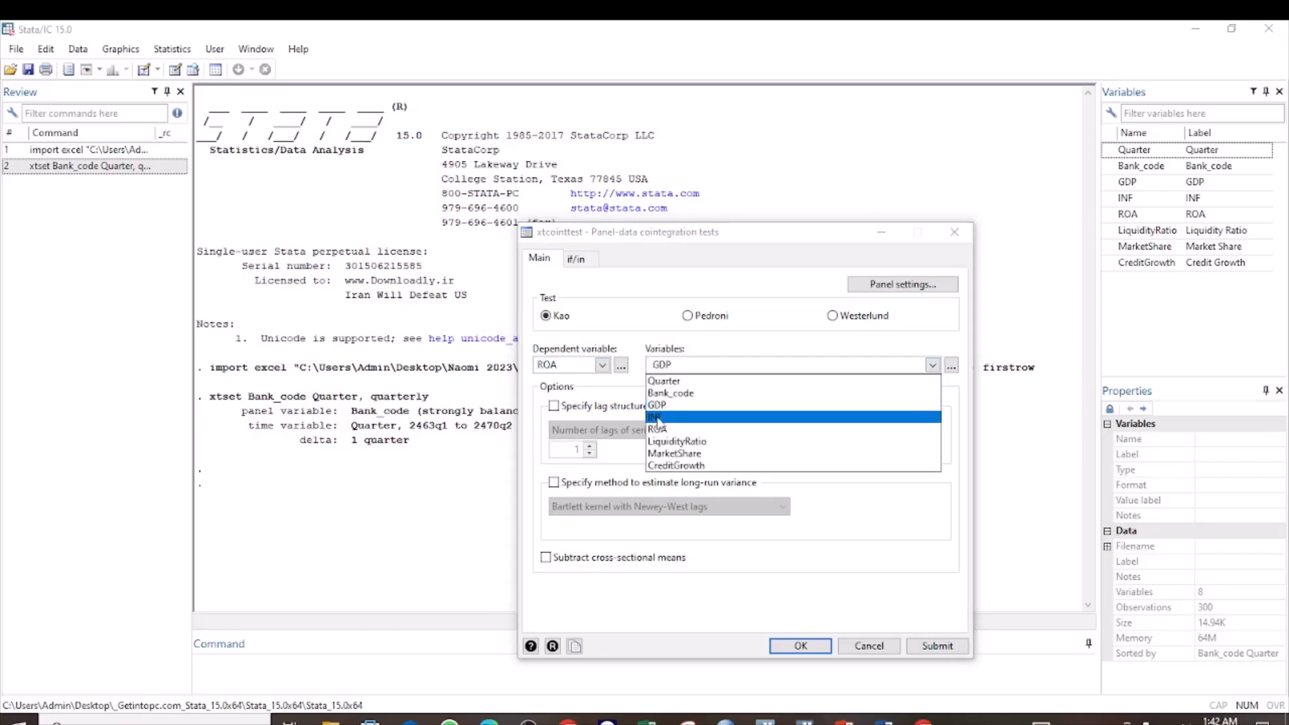
click(656, 417)
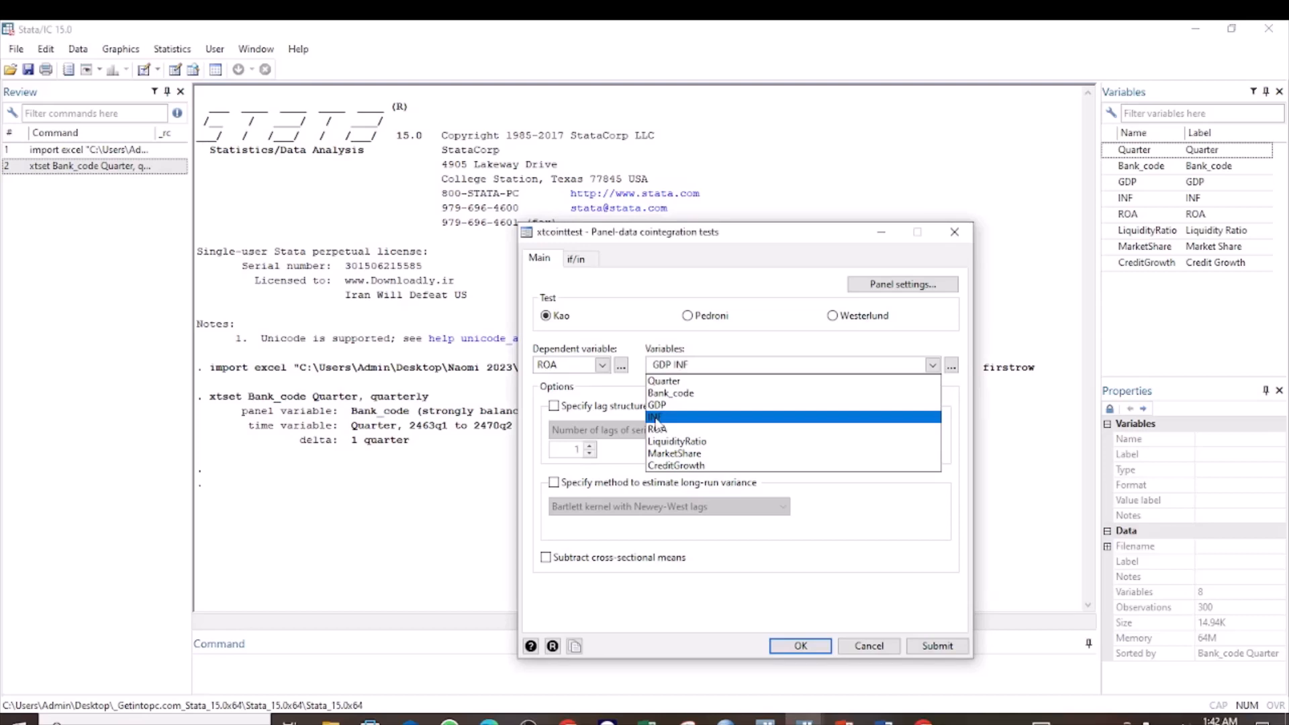
click(655, 416)
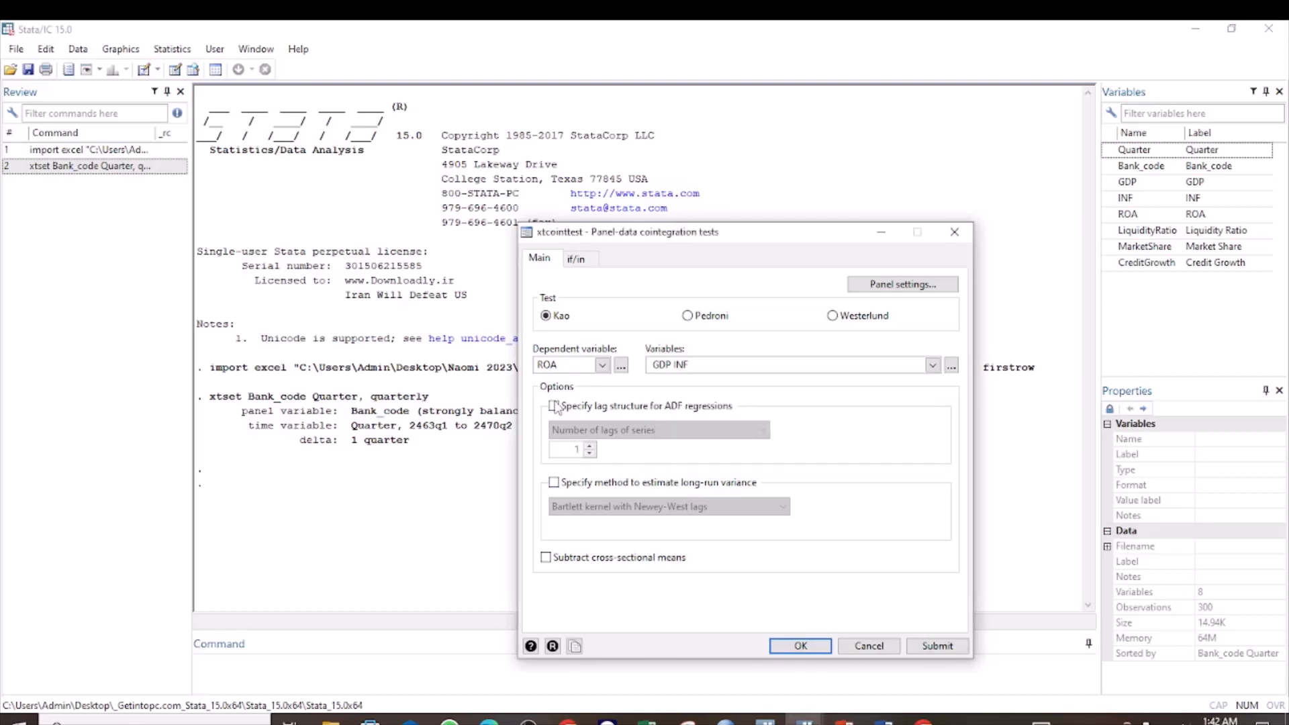
click(554, 406)
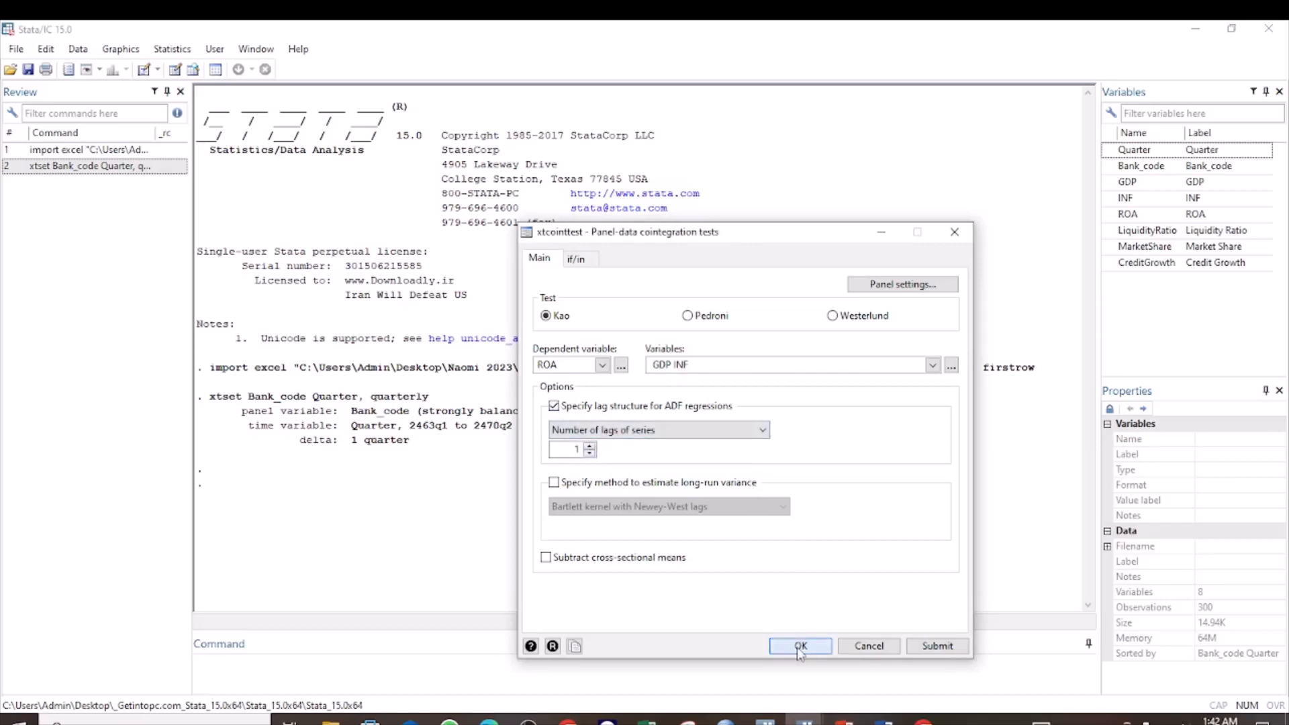
click(800, 646)
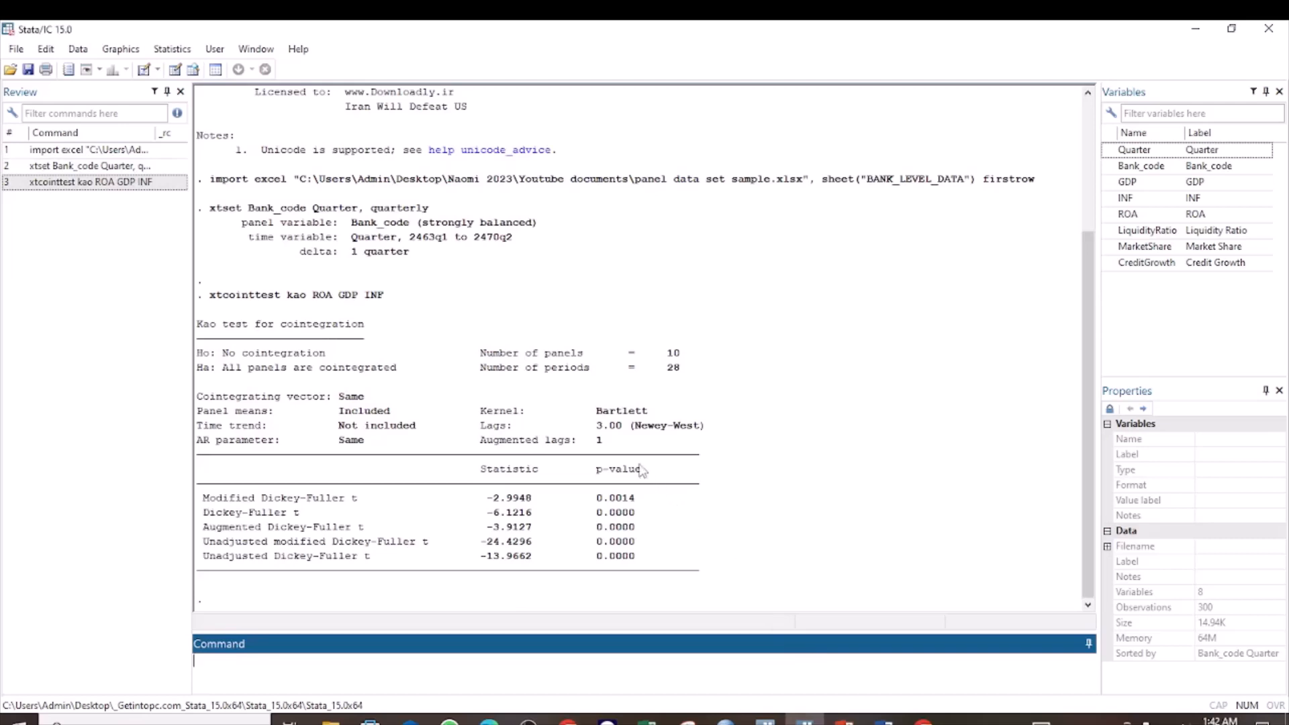
mouse_move(341, 358)
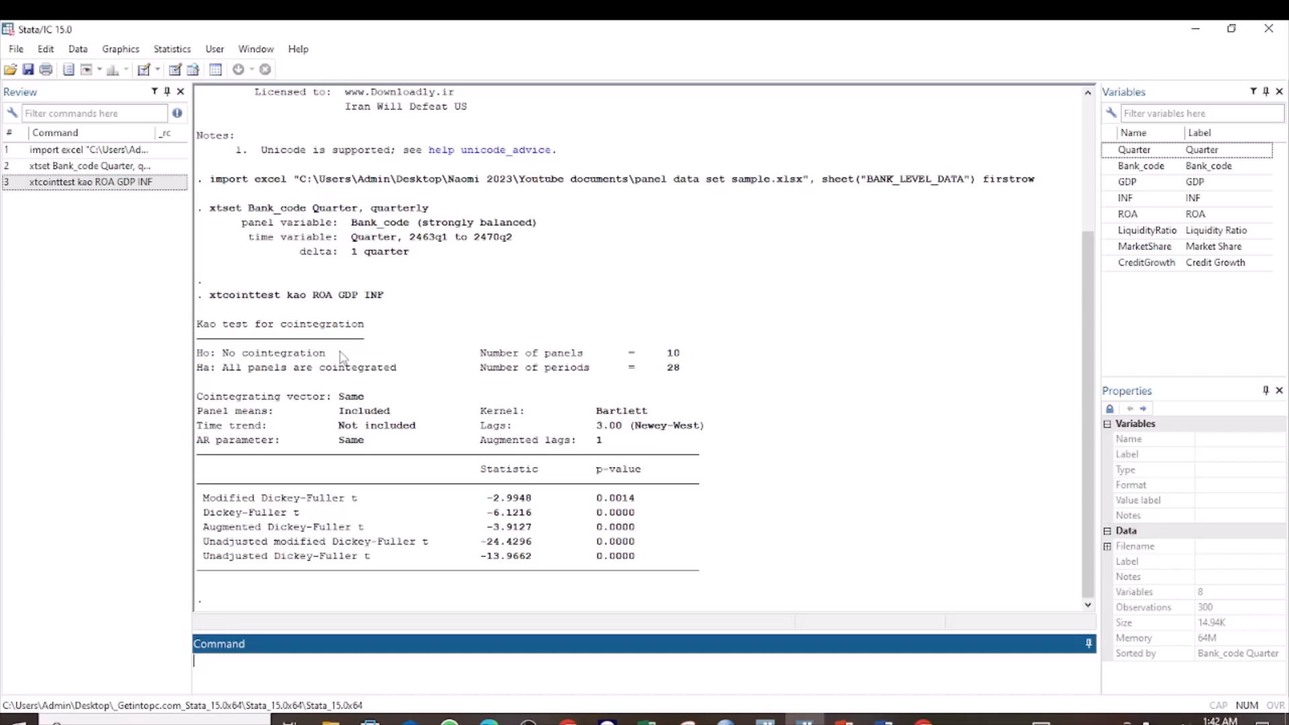
mouse_move(281, 360)
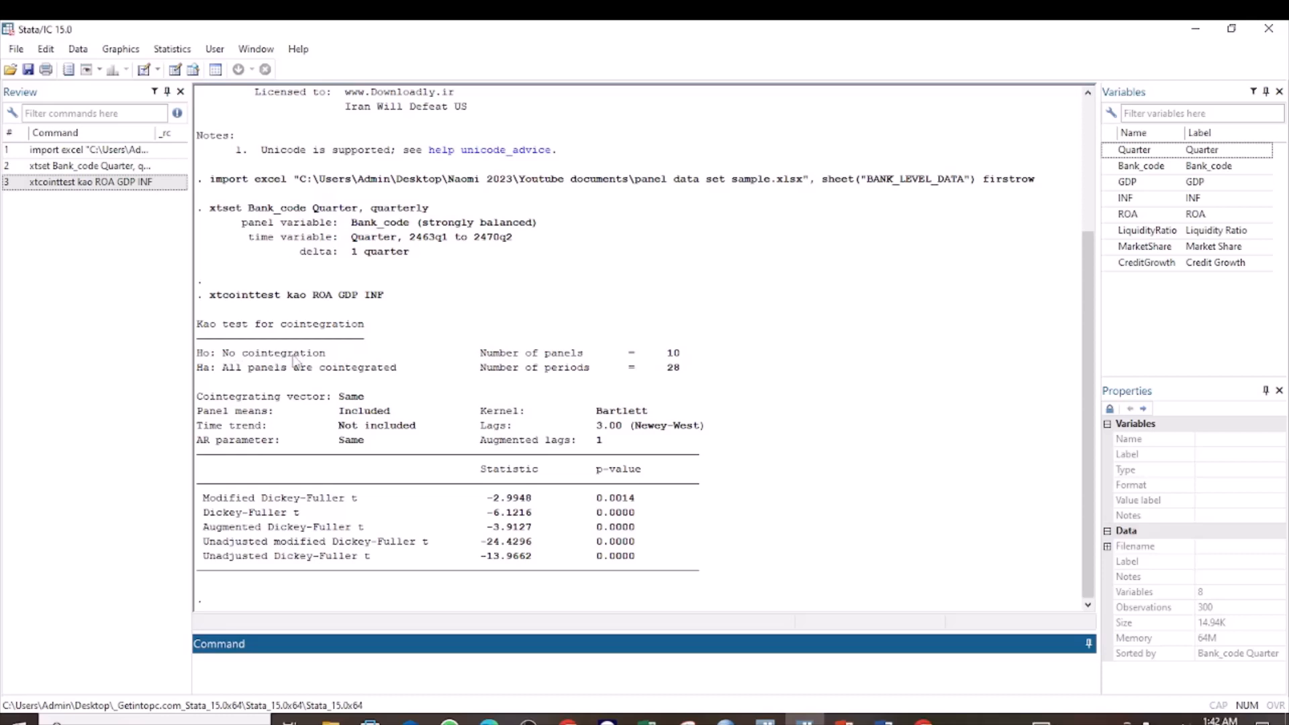
mouse_move(231, 380)
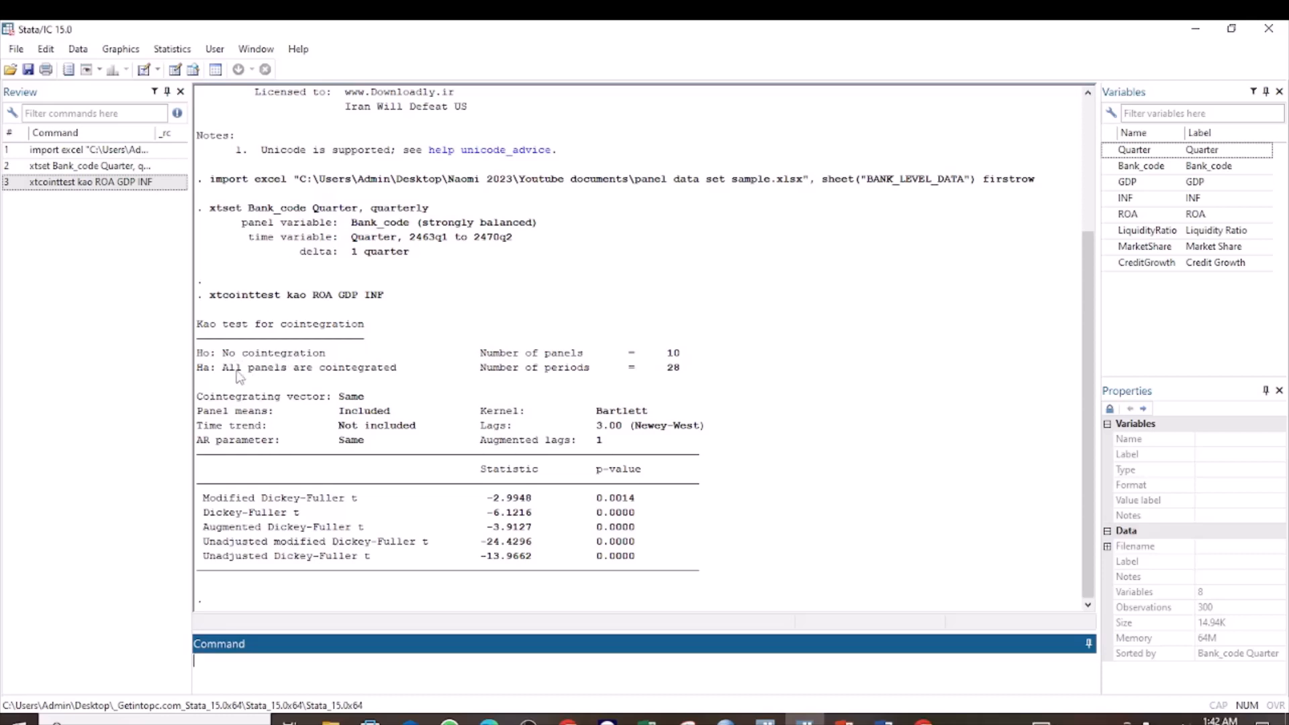
mouse_move(298, 380)
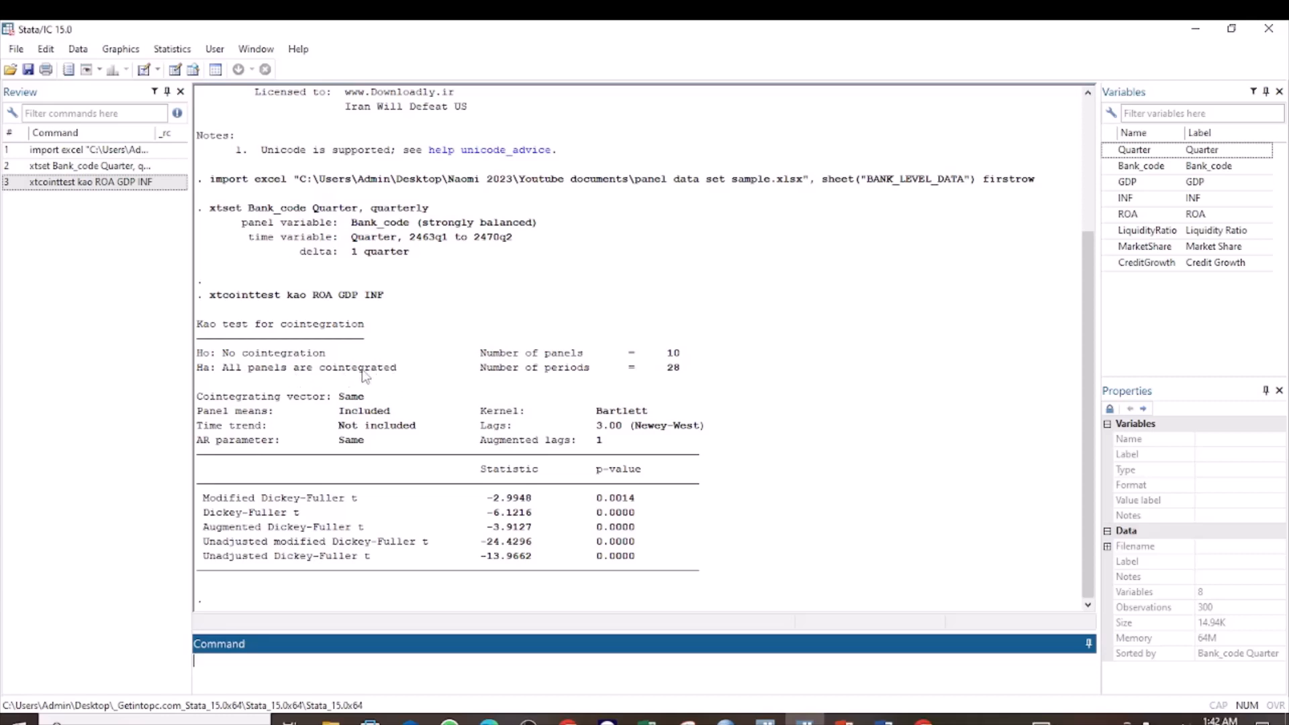
mouse_move(612, 475)
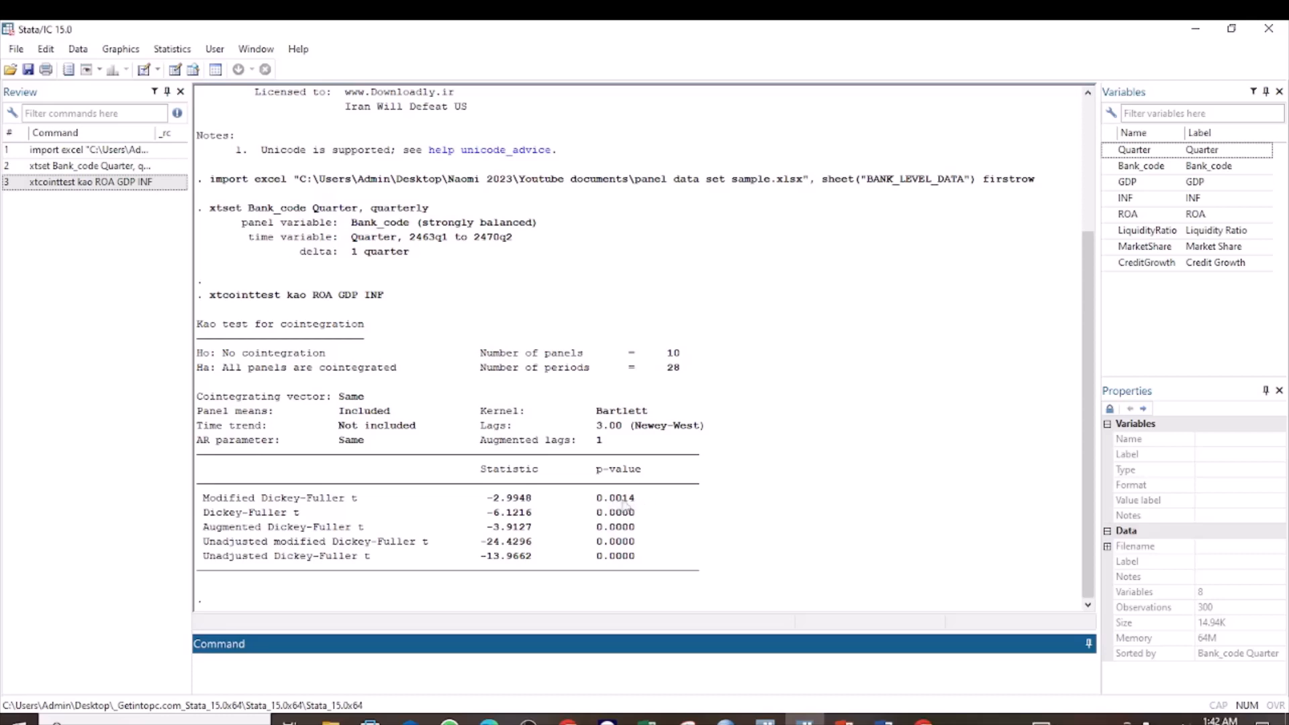
mouse_move(640, 519)
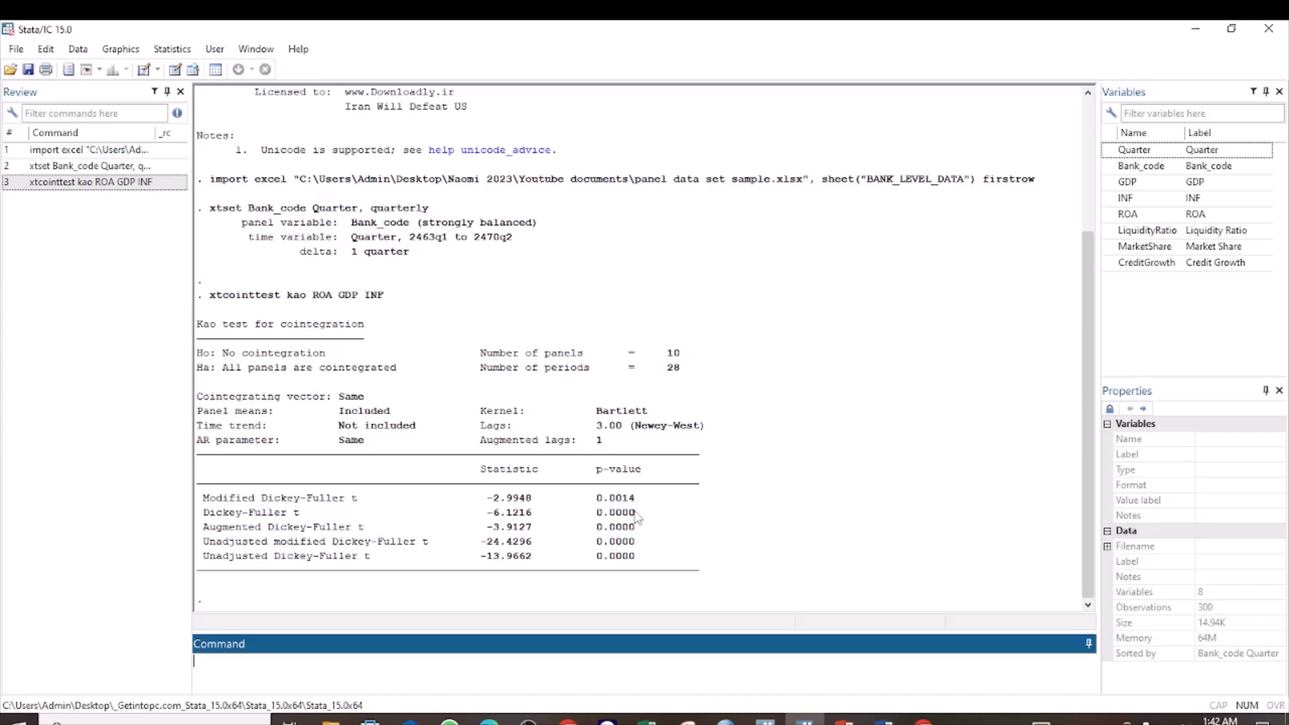
mouse_move(680, 517)
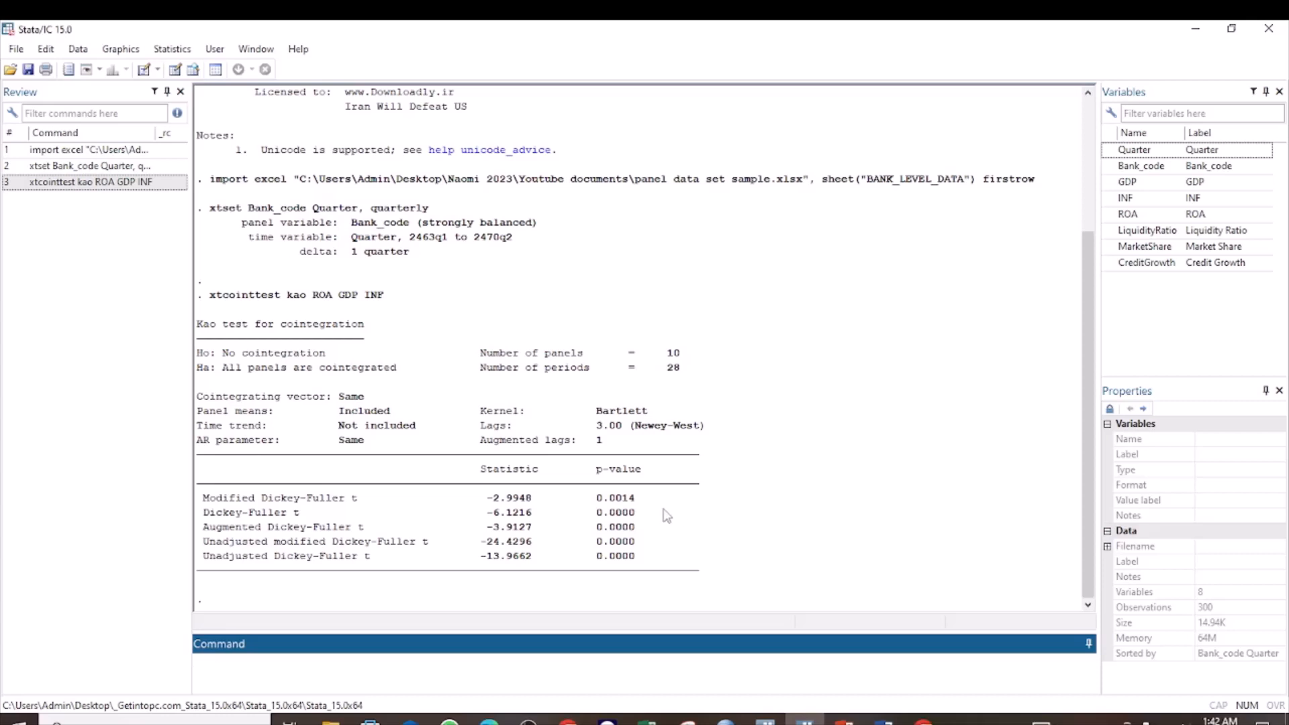
mouse_move(403, 388)
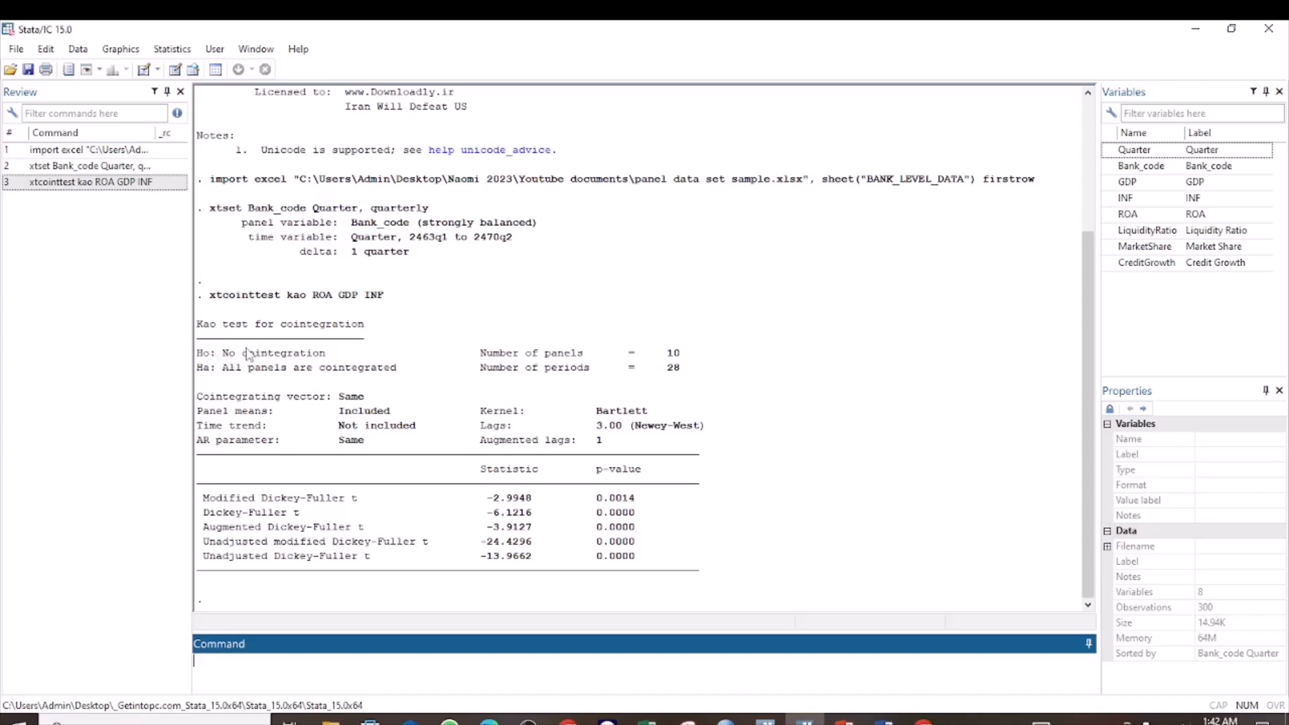
mouse_move(436, 414)
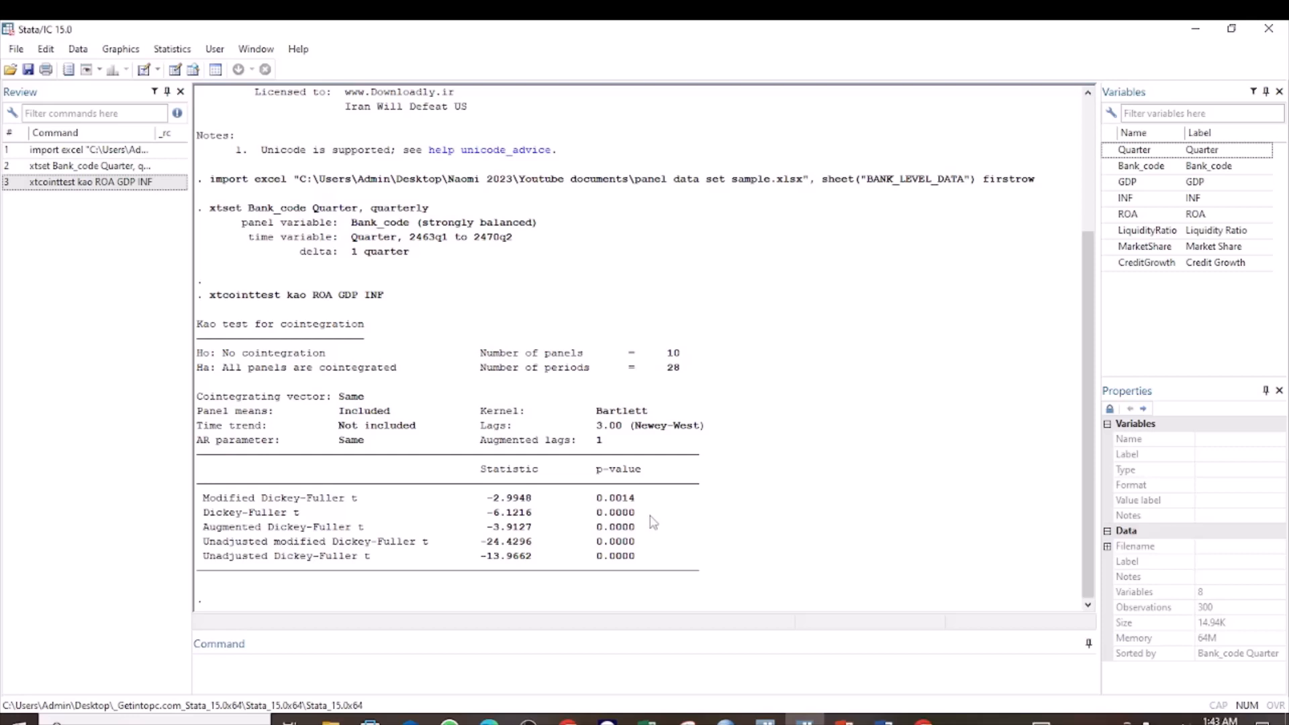
mouse_move(664, 518)
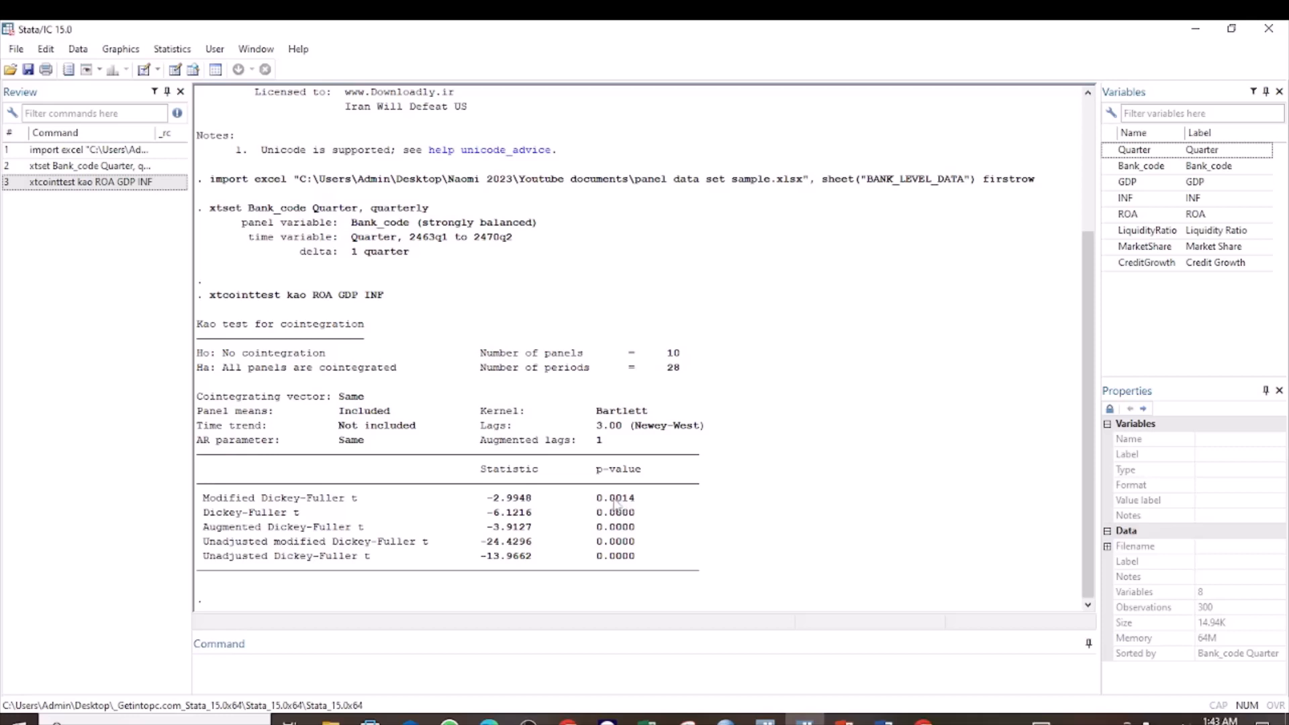
mouse_move(621, 559)
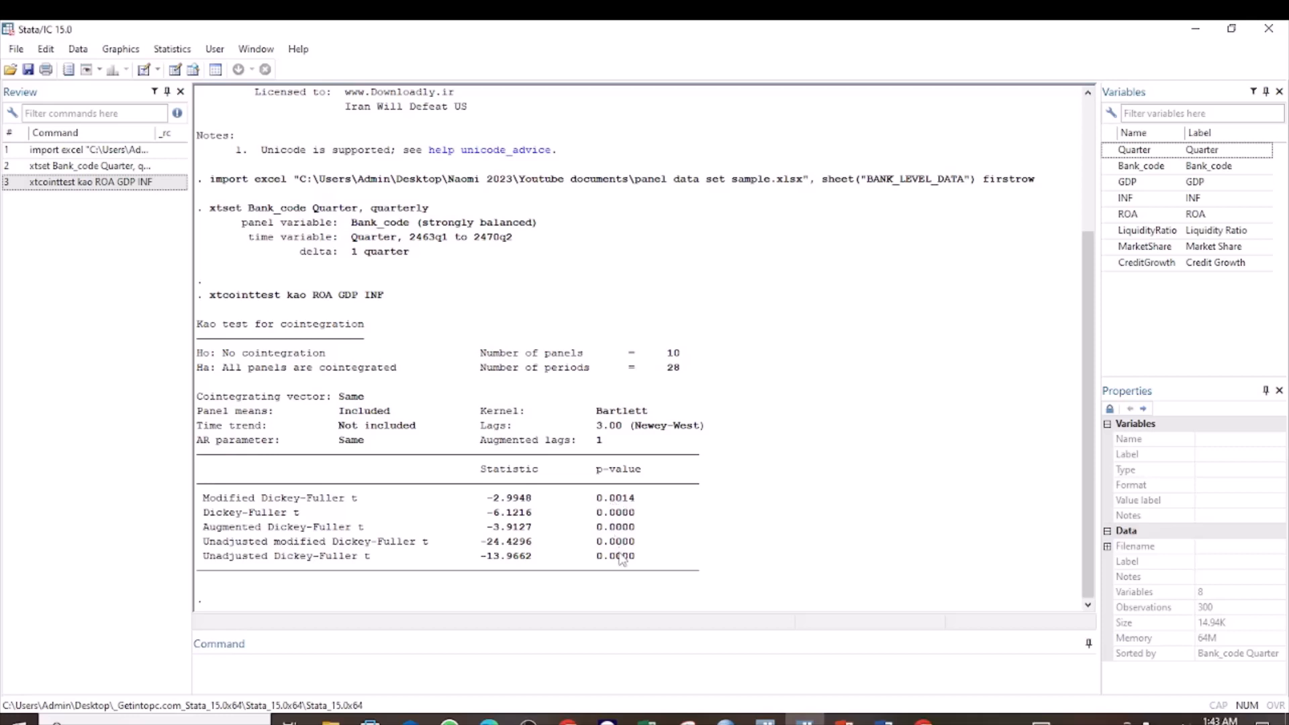
mouse_move(664, 561)
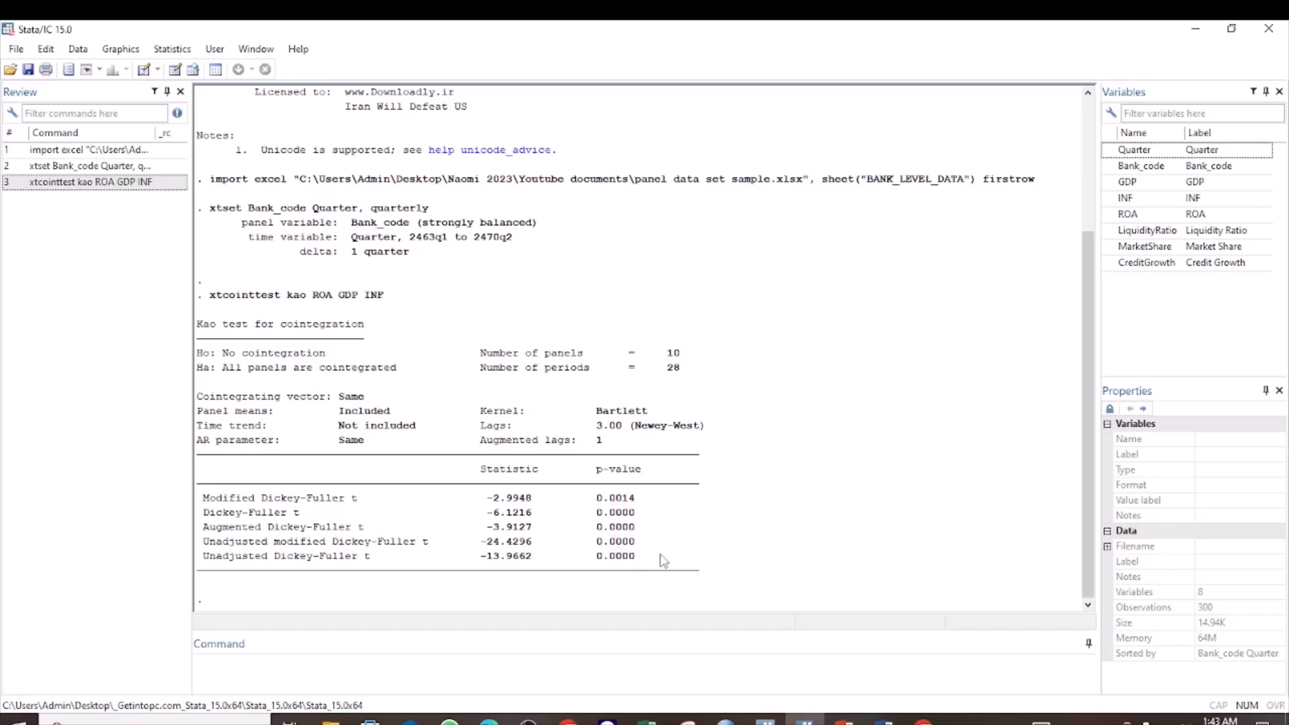
mouse_move(374, 382)
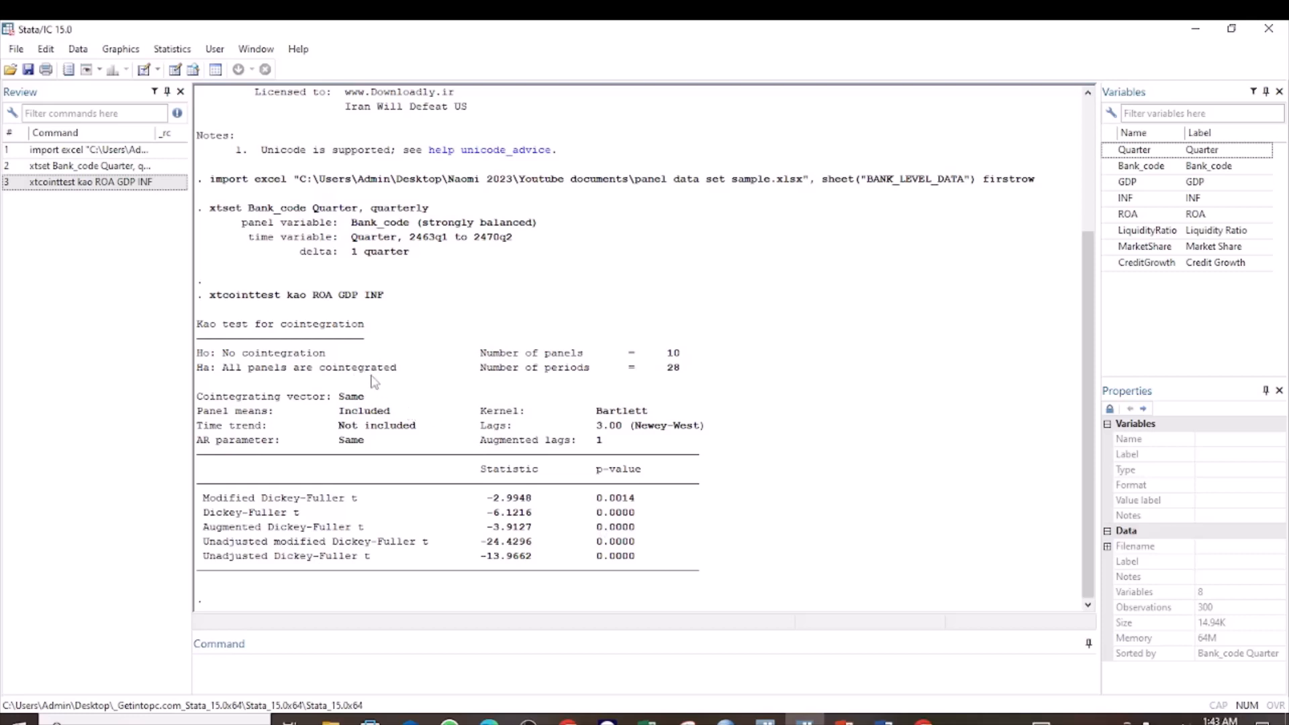
mouse_move(779, 548)
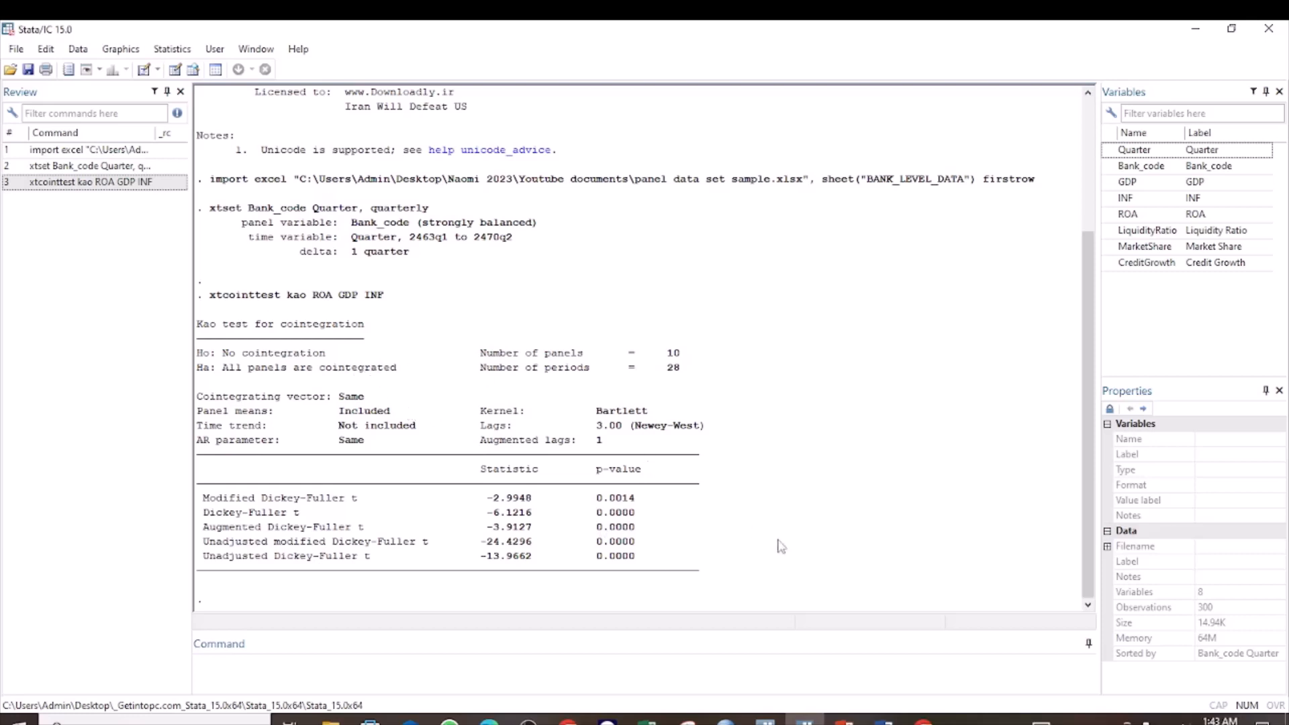